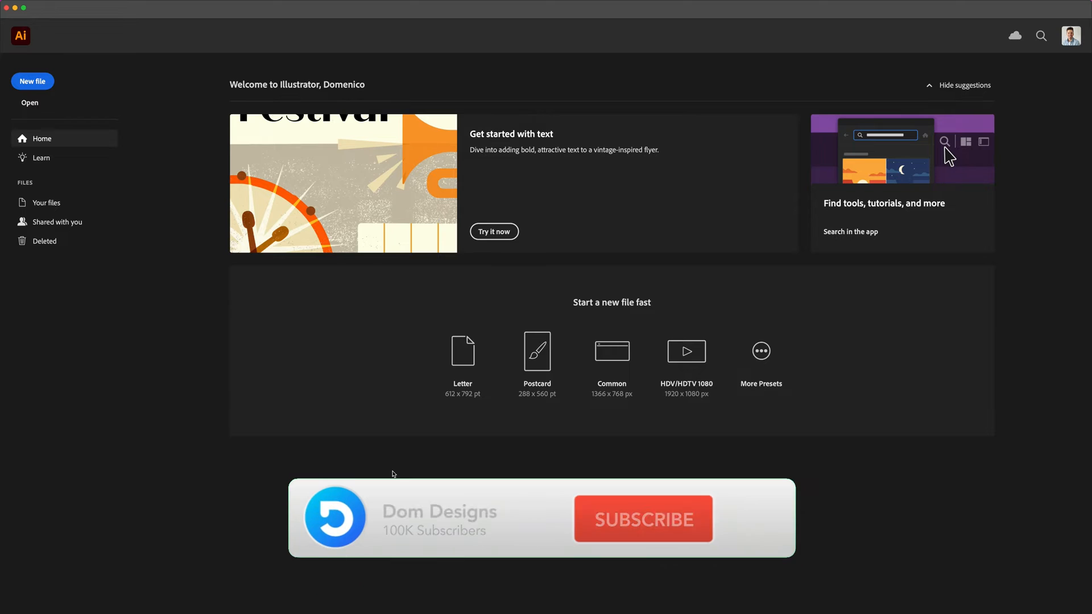
# - Create a new 1920 × 1080 px blank document, Untitled-1
pyautogui.click(641, 518)
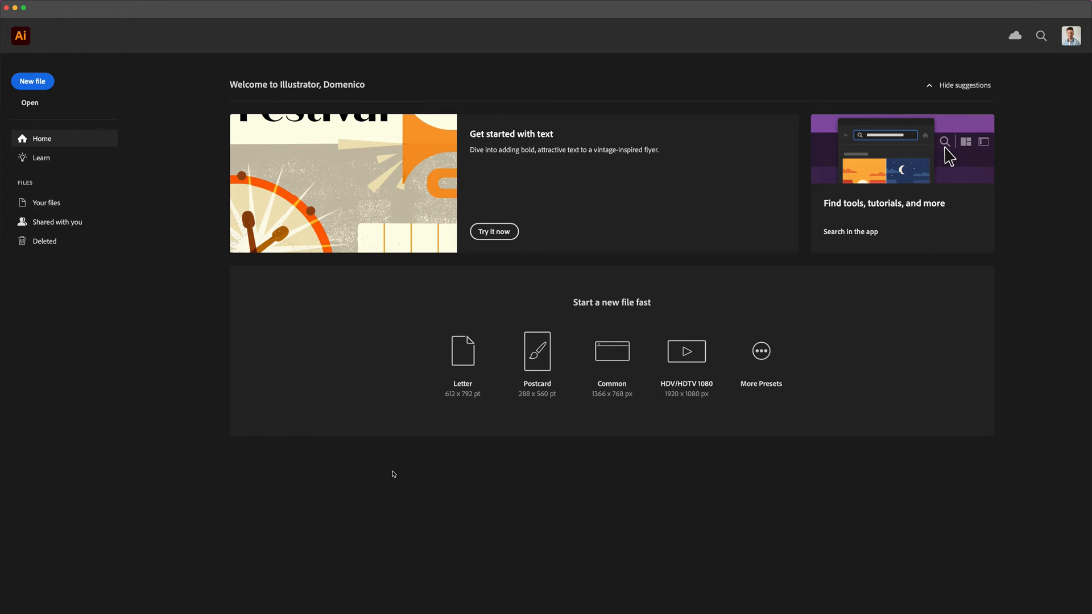
pyautogui.moveTo(389, 477)
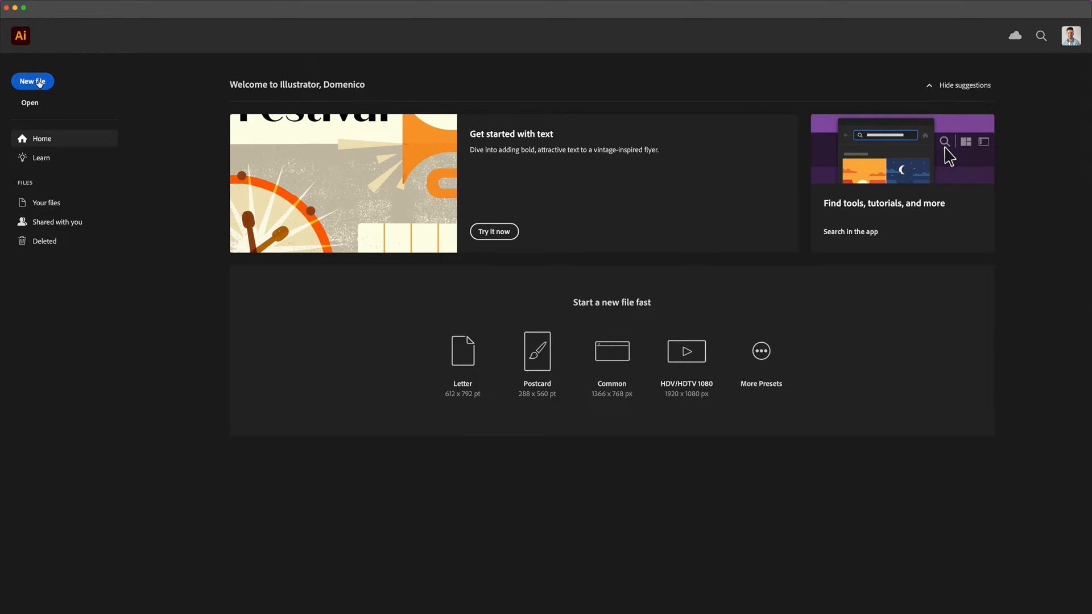
pyautogui.click(32, 81)
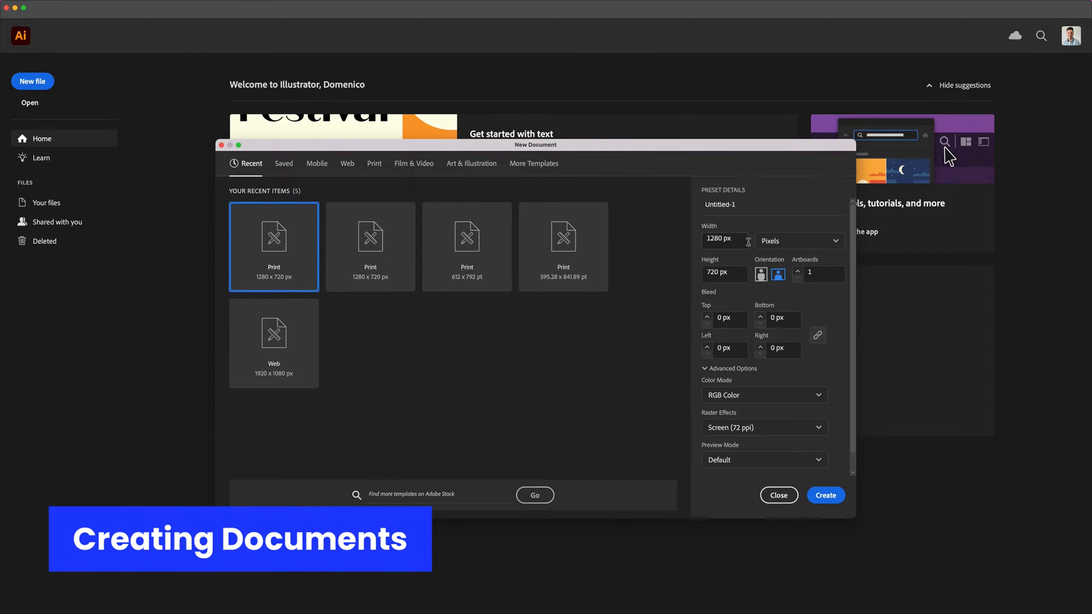
pyautogui.click(798, 240)
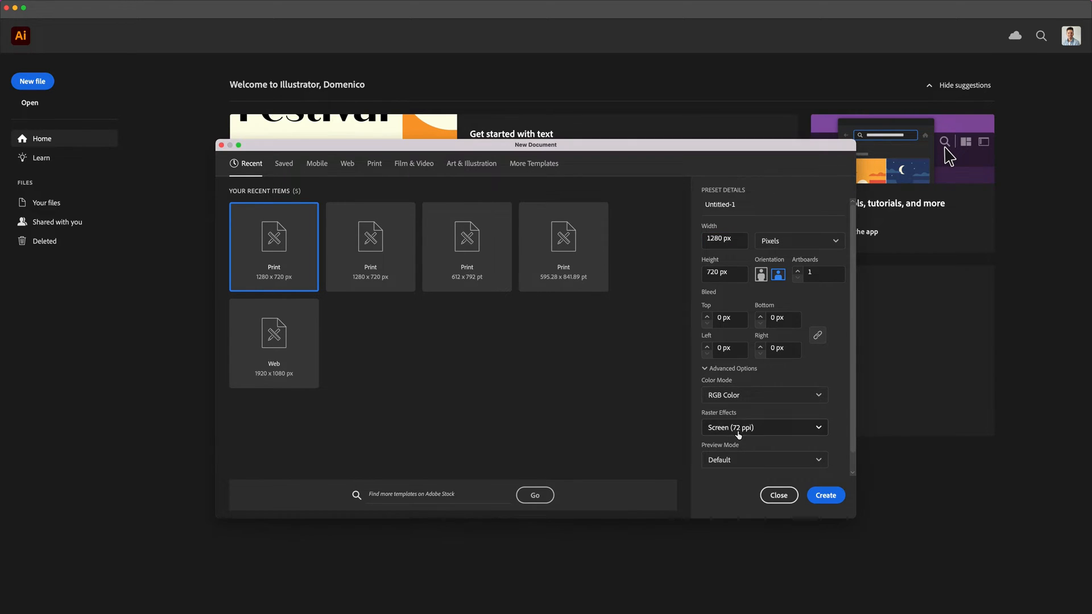
pyautogui.click(763, 427)
pyautogui.write('1080')
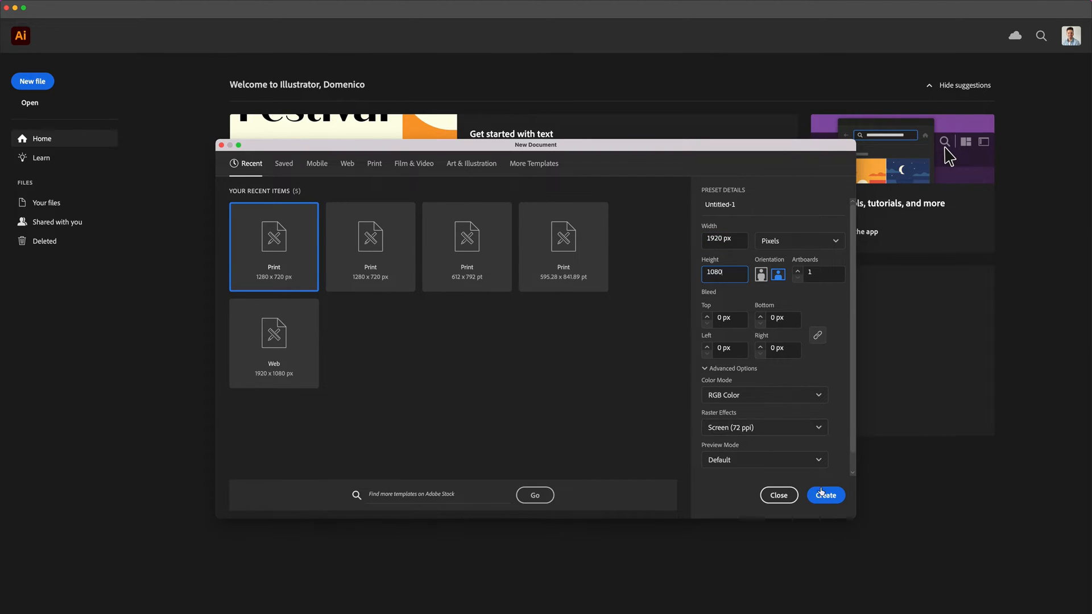
pyautogui.click(826, 496)
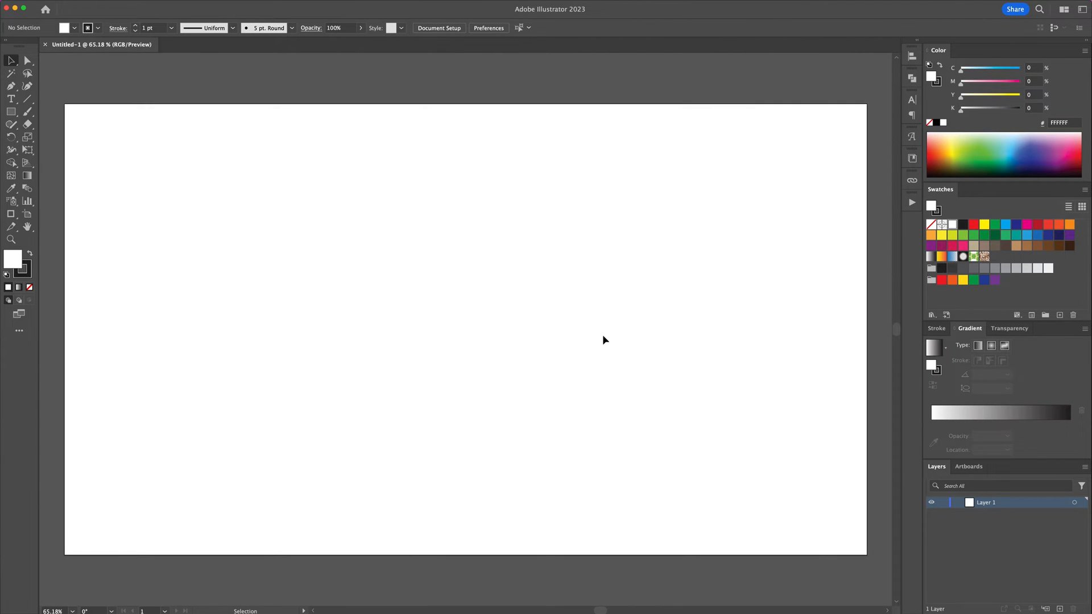
# - Switch to the DD Color Palette, show the Stroke panel and float the Layers list
pyautogui.click(108, 9)
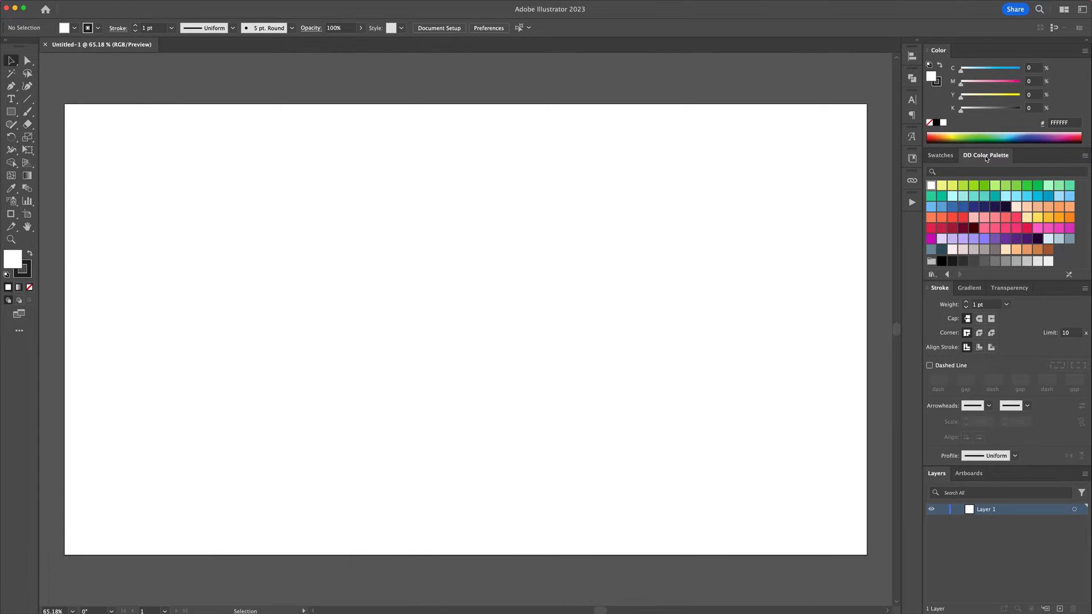
pyautogui.click(1009, 288)
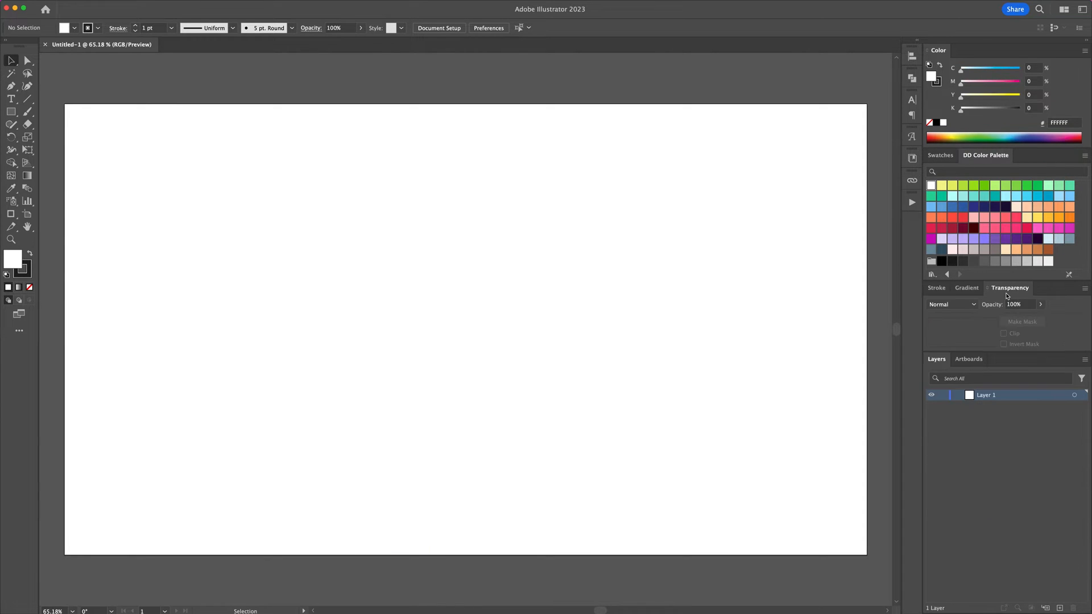
pyautogui.click(936, 288)
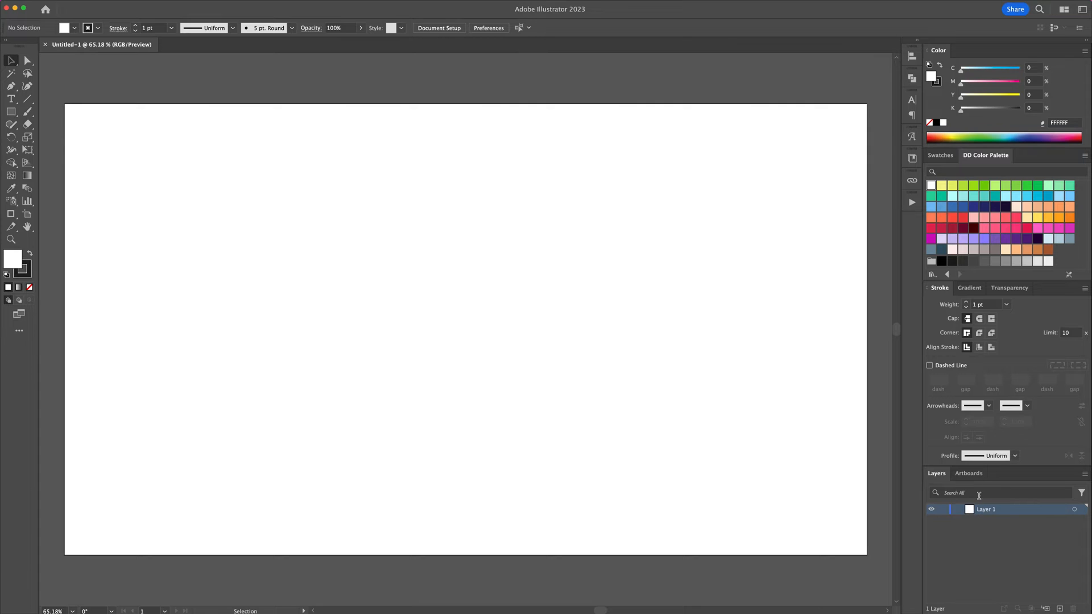
pyautogui.moveTo(683, 365)
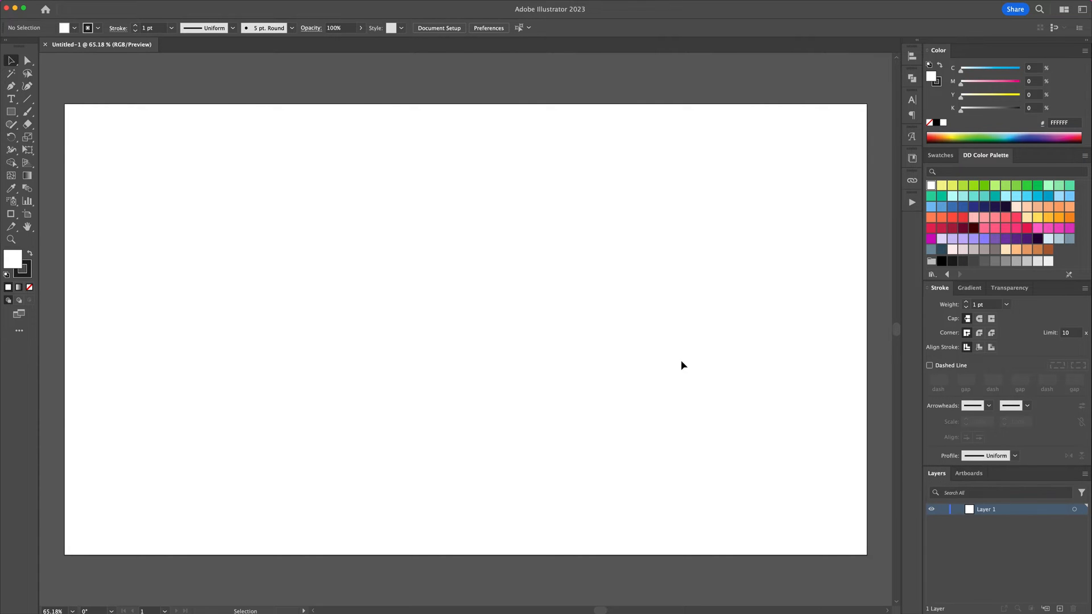
pyautogui.moveTo(518, 284)
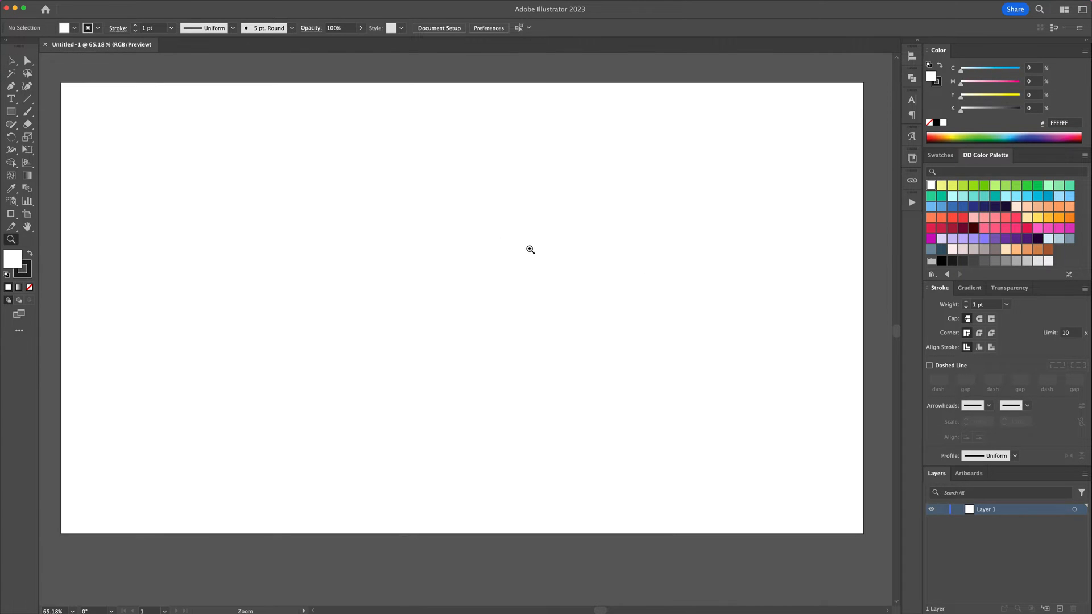
pyautogui.click(531, 249)
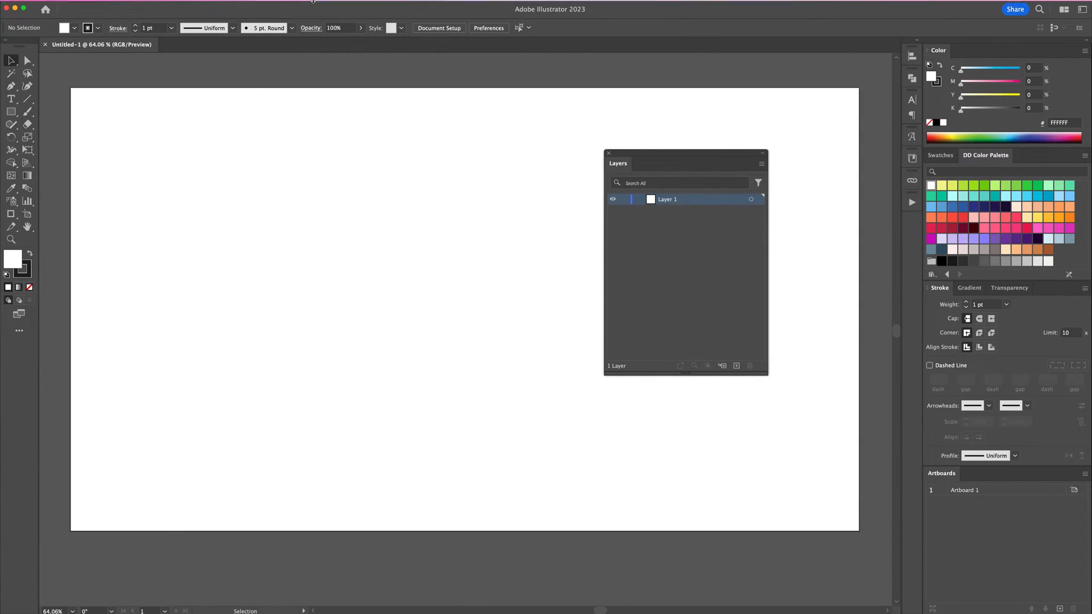
# - Reopen Layers, rename the layers 1, 2 and 3, and put layer 1 on top
pyautogui.click(223, 6)
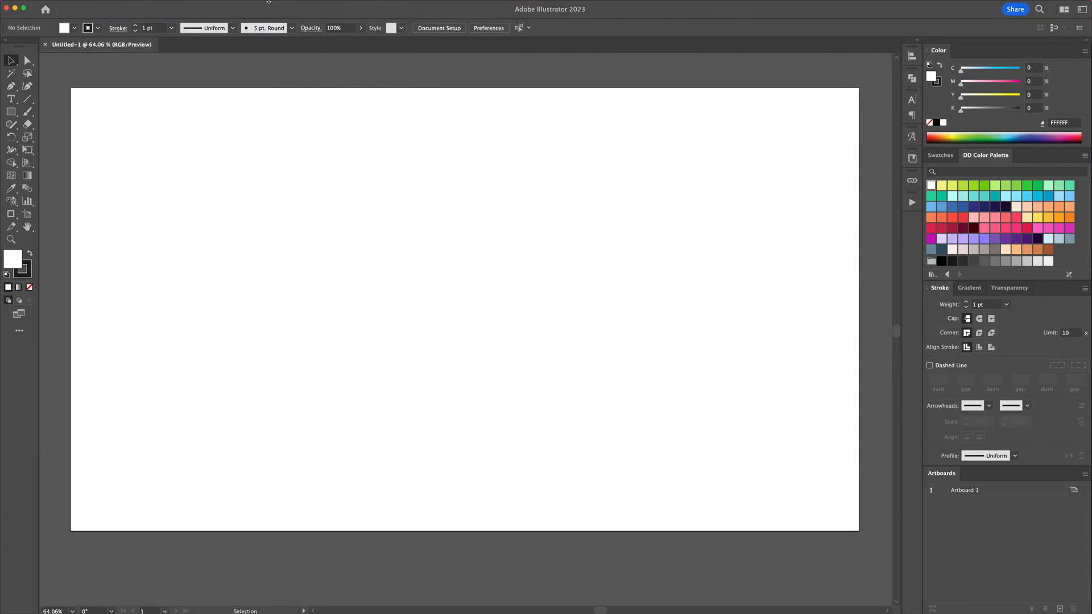
pyautogui.click(224, 5)
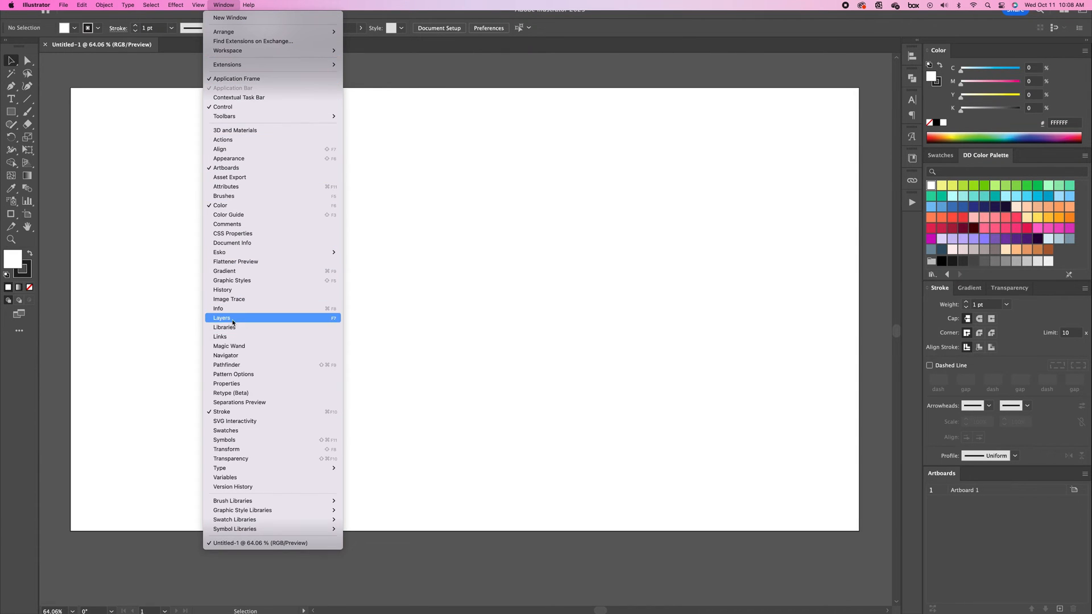
pyautogui.click(221, 317)
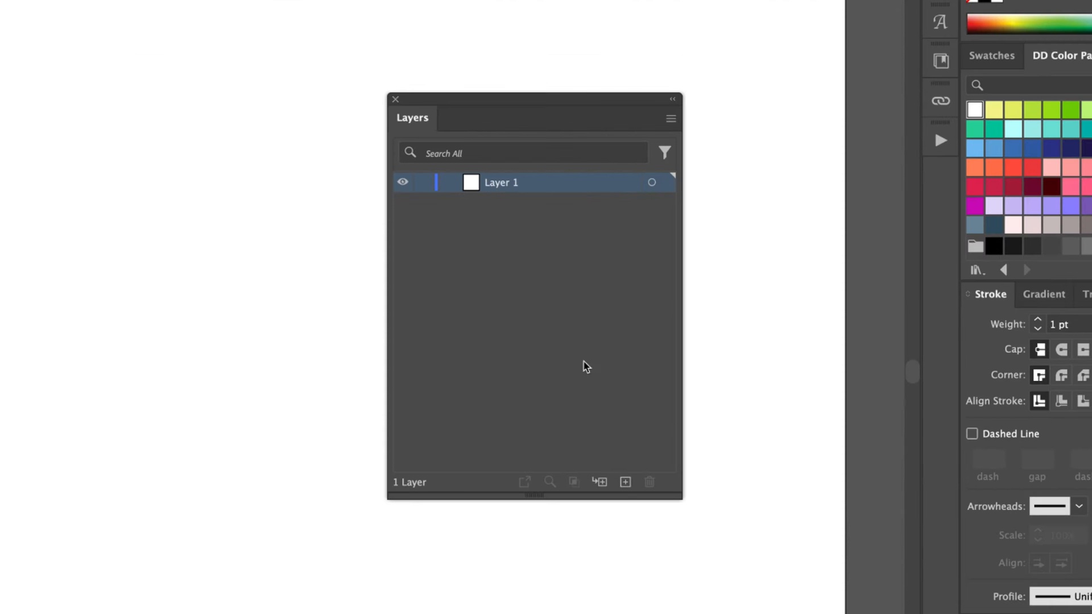
pyautogui.doubleClick(502, 222)
pyautogui.write('1')
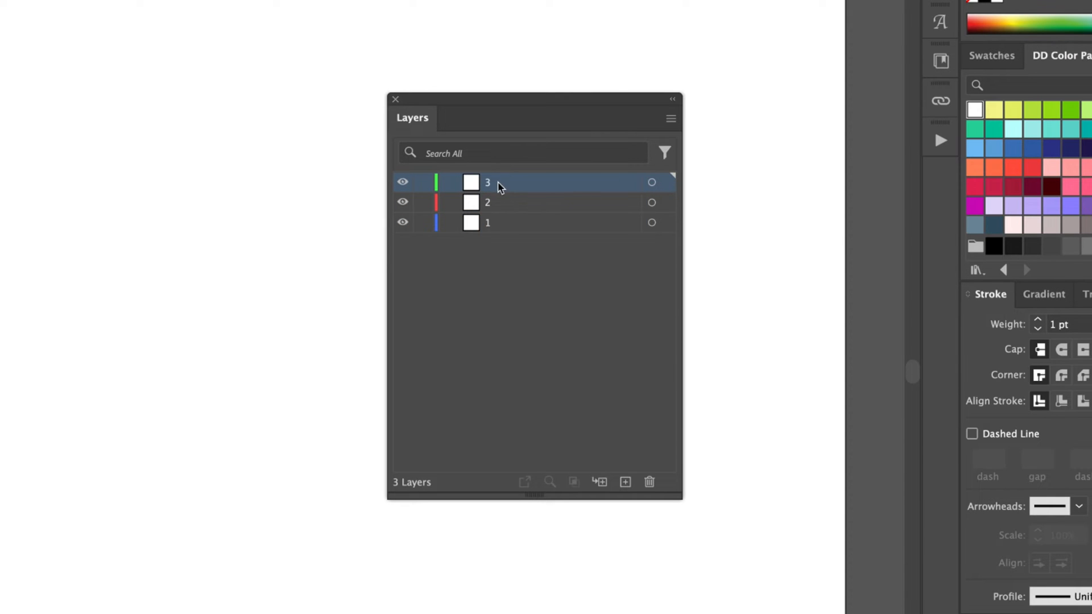
pyautogui.moveTo(487, 182); pyautogui.dragTo(488, 222)
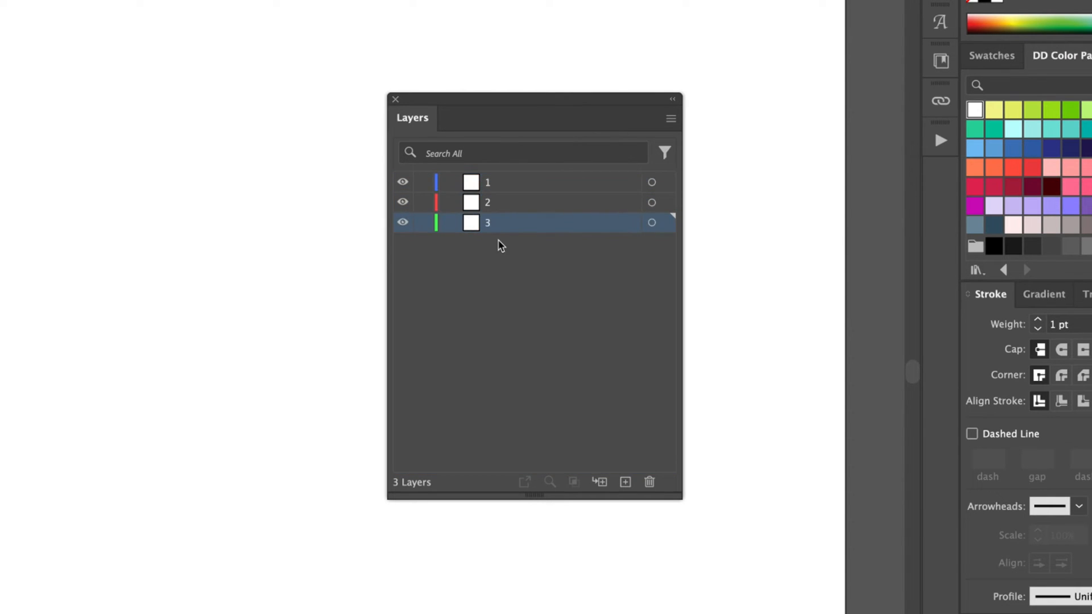
pyautogui.click(396, 99)
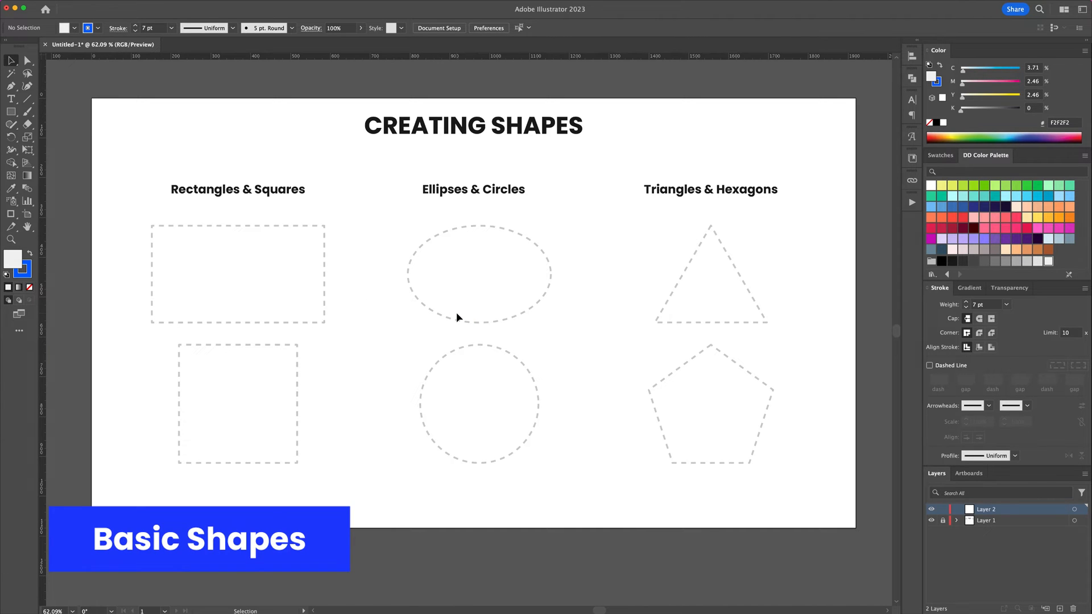
pyautogui.moveTo(339, 286)
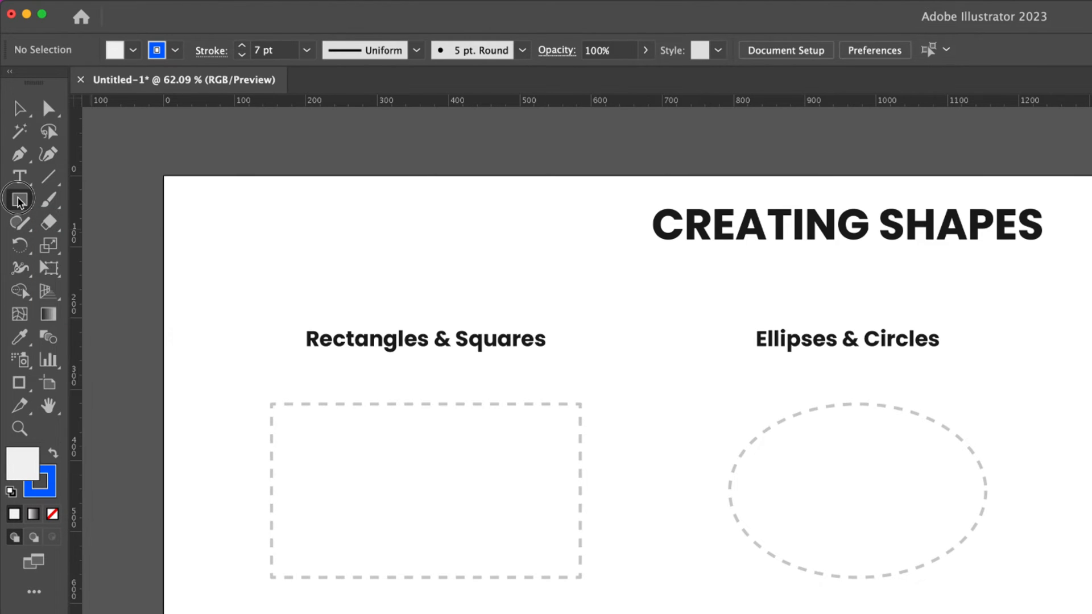
# - Trace the rectangle, square, ellipse and circle outlines with the Rectangle and Ellipse tools
pyautogui.click(19, 198)
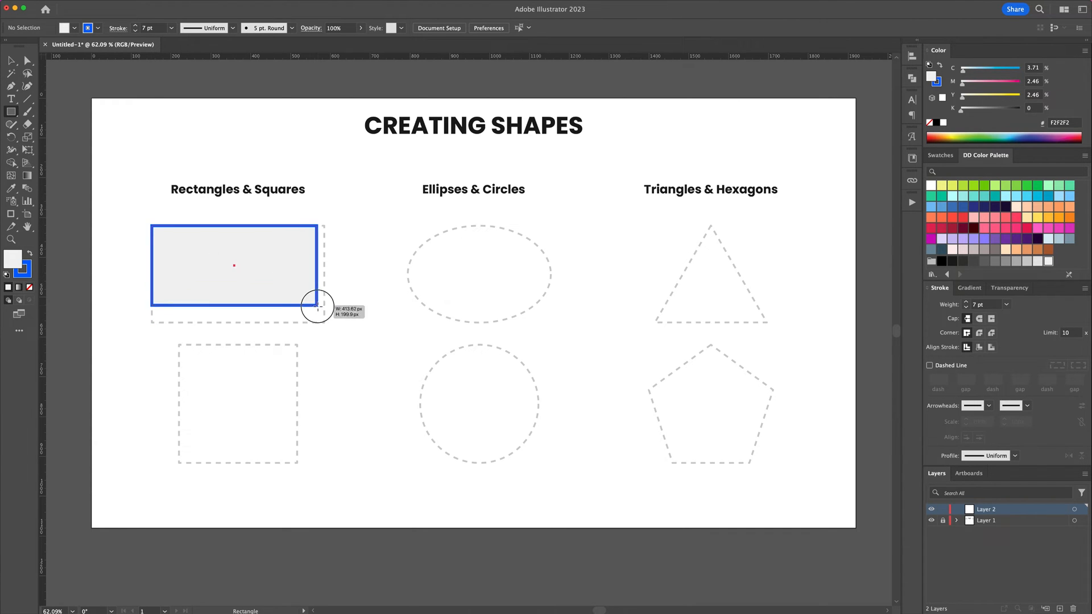
pyautogui.moveTo(318, 303); pyautogui.dragTo(323, 319)
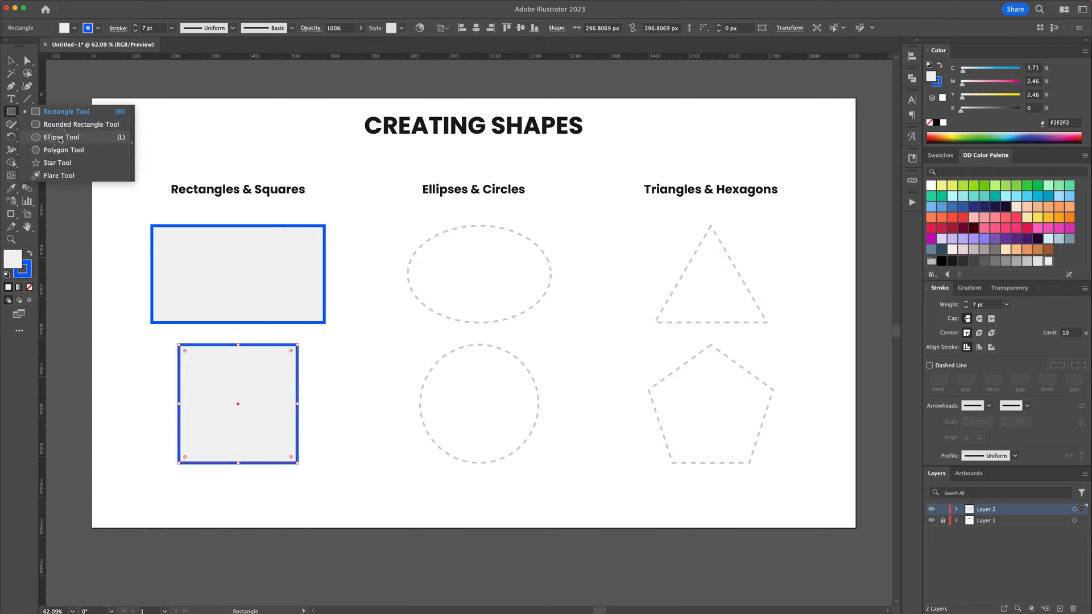
pyautogui.click(61, 137)
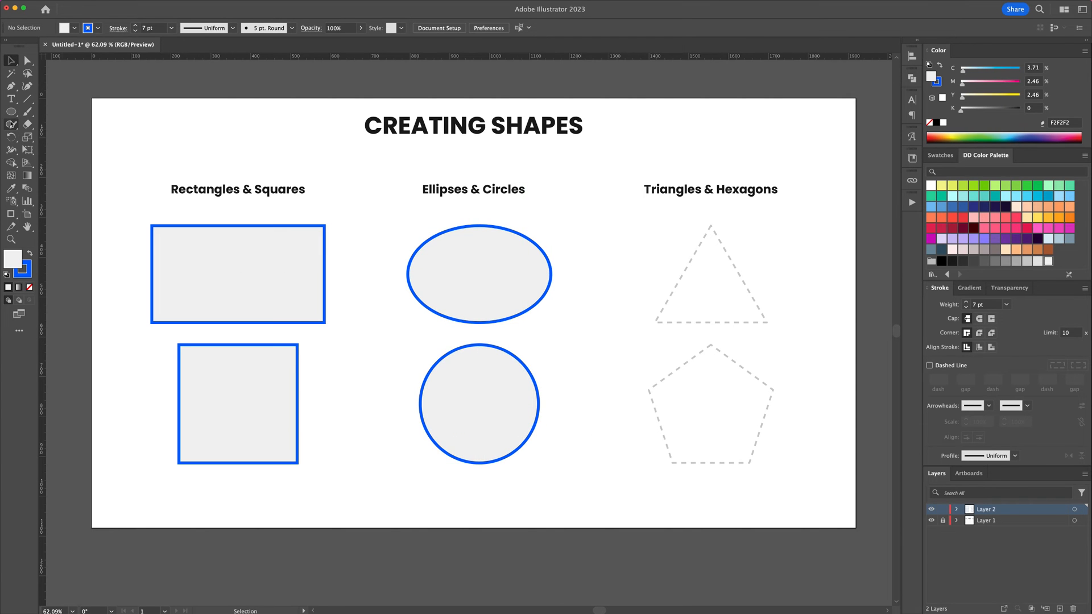
# - Fit a 3-sided polygon over the dashed triangle, then create a 5-sided polygon
pyautogui.click(11, 112)
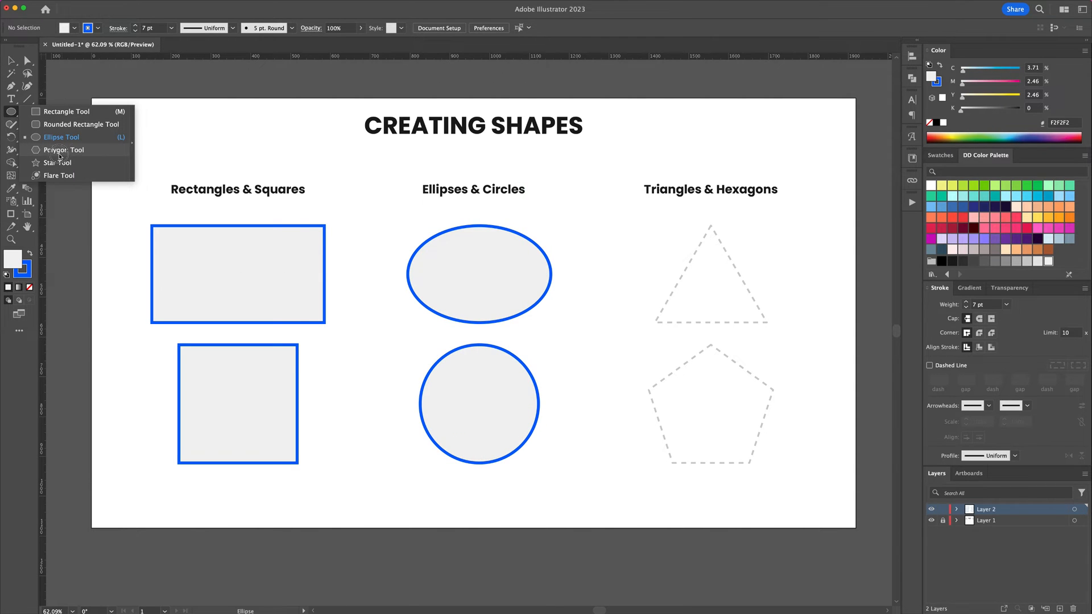
pyautogui.click(63, 150)
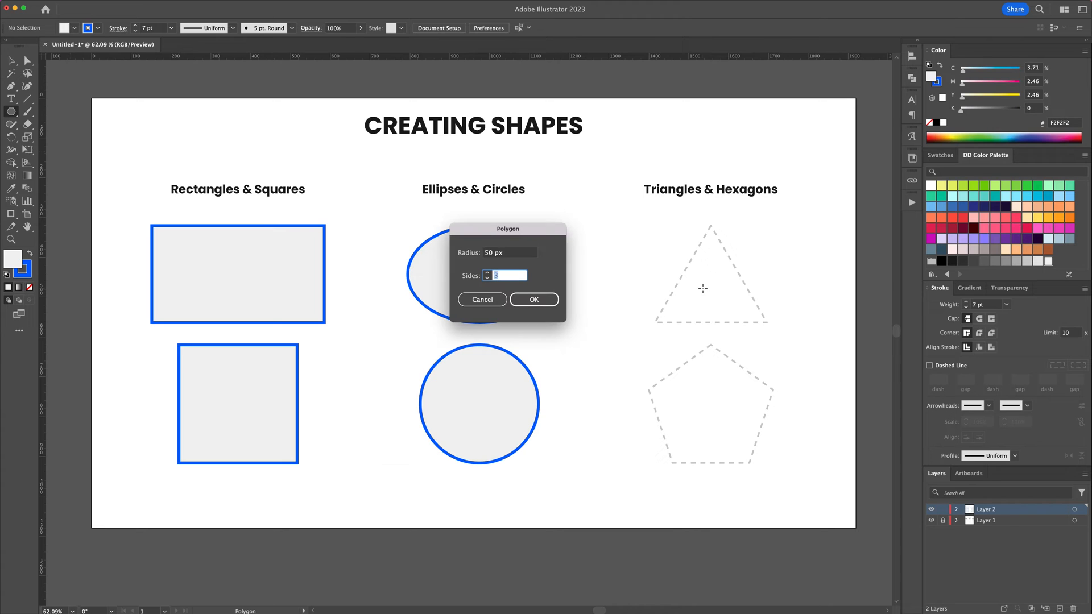
pyautogui.click(533, 300)
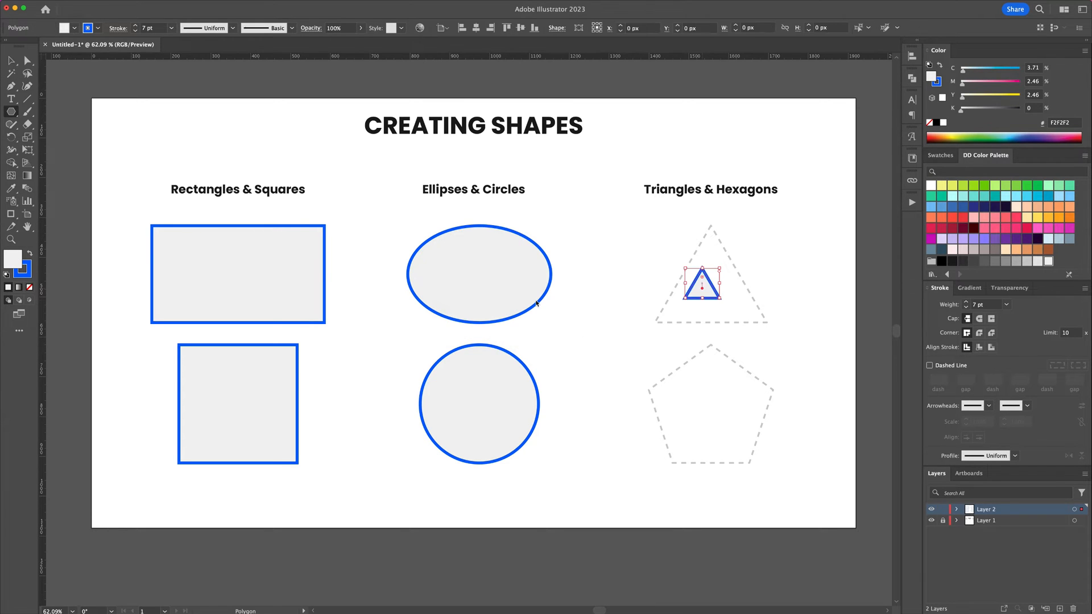
pyautogui.moveTo(702, 282); pyautogui.dragTo(766, 227)
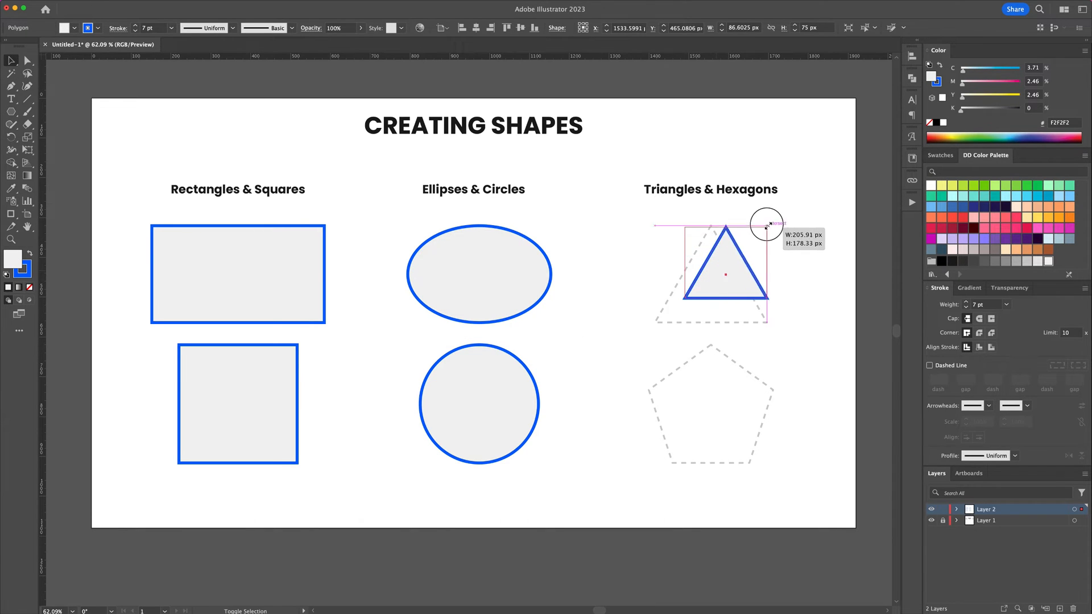
pyautogui.moveTo(766, 223); pyautogui.dragTo(630, 322)
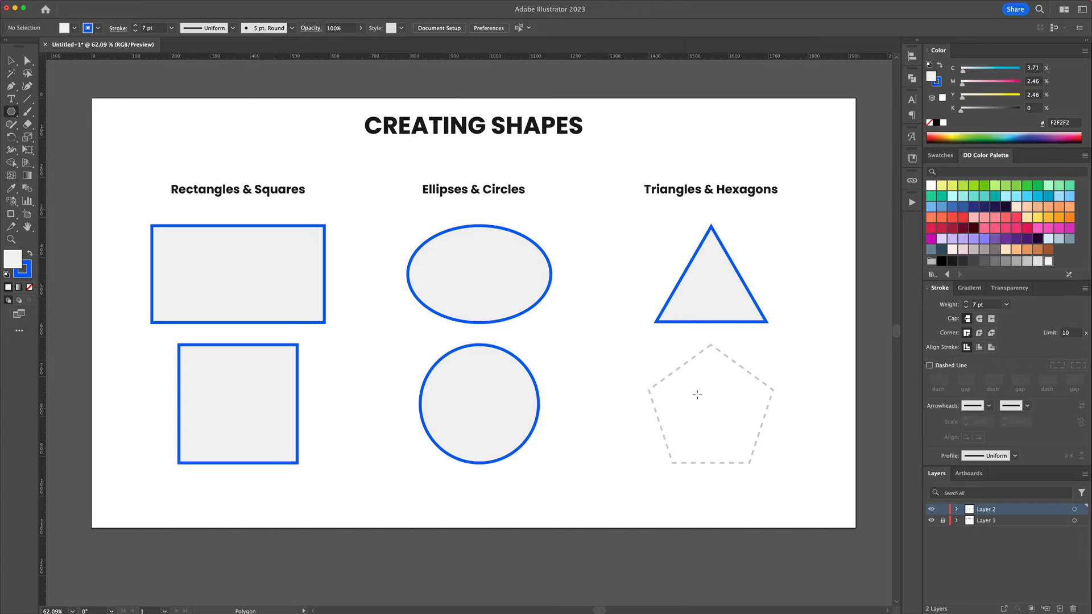
pyautogui.click(696, 395)
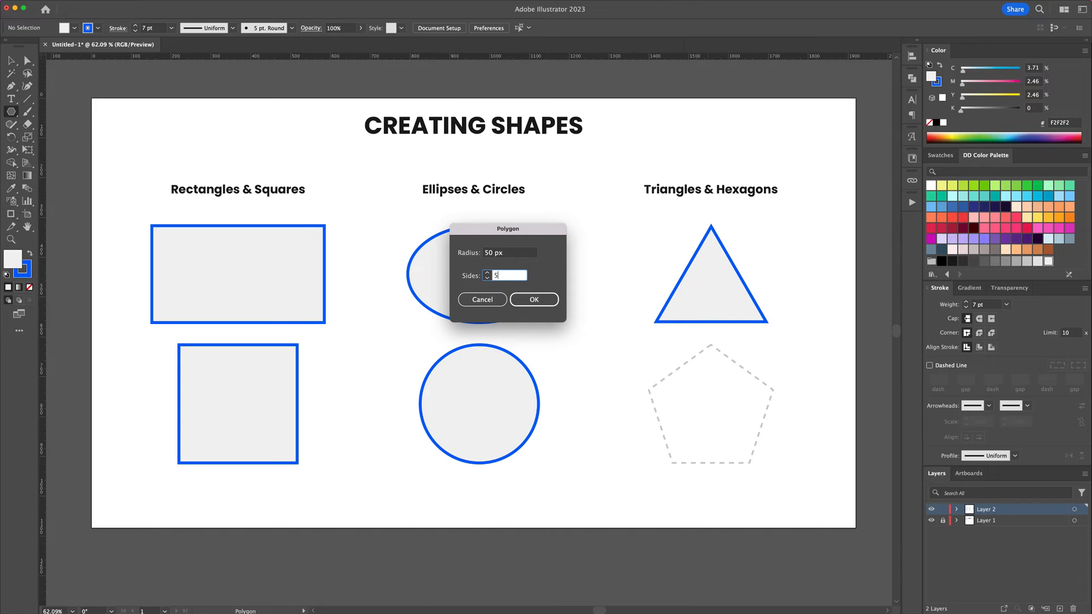
pyautogui.click(533, 299)
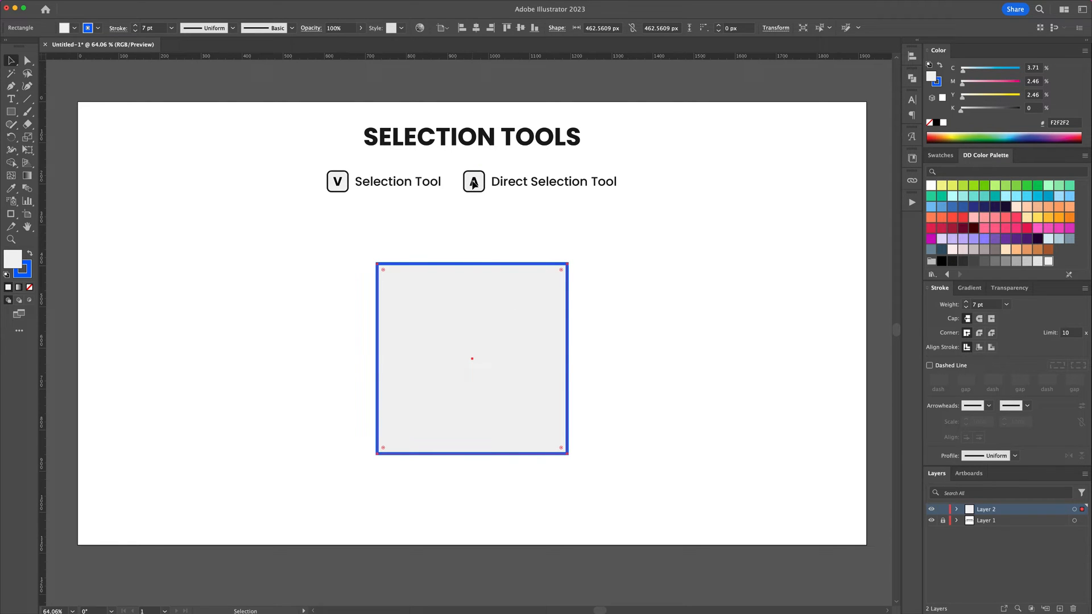
# - Move the square and its top-right anchor and back, then round two opposite corners
pyautogui.moveTo(471, 359); pyautogui.dragTo(529, 310)
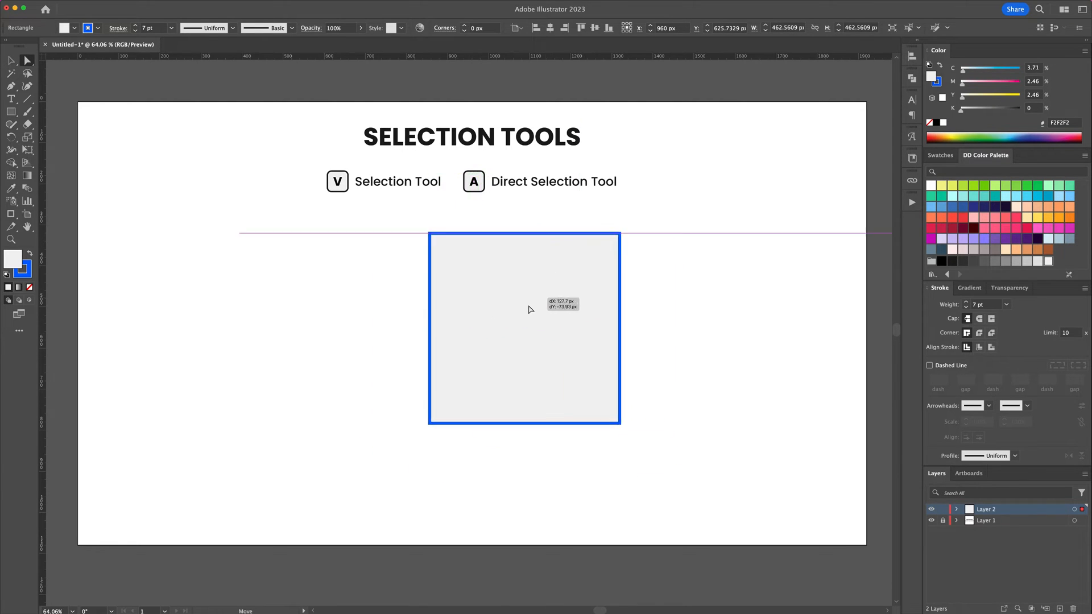
pyautogui.moveTo(524, 328); pyautogui.dragTo(472, 358)
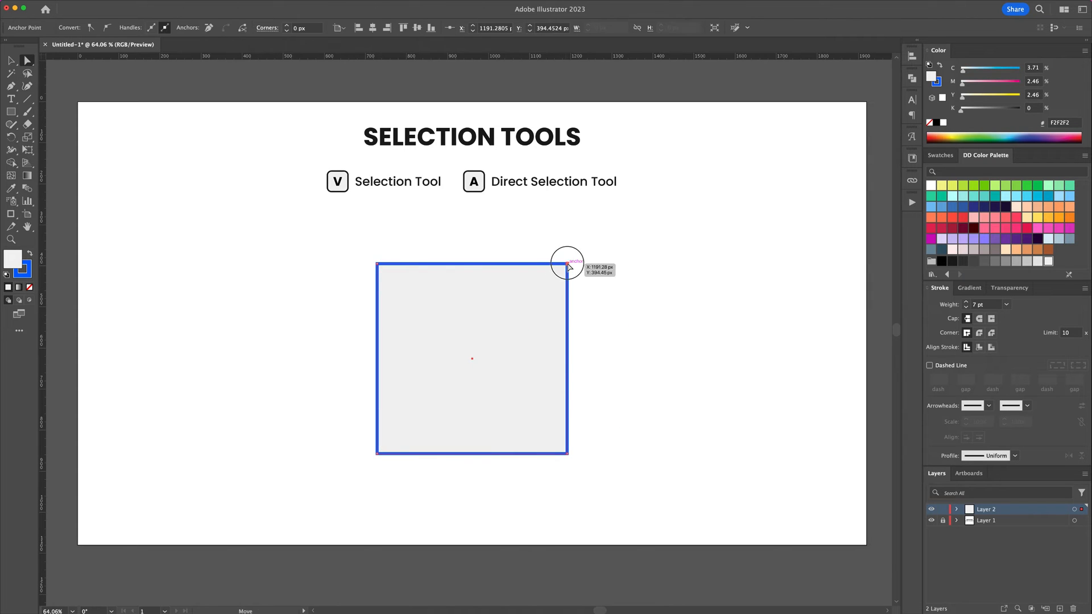
pyautogui.moveTo(567, 268); pyautogui.dragTo(546, 328)
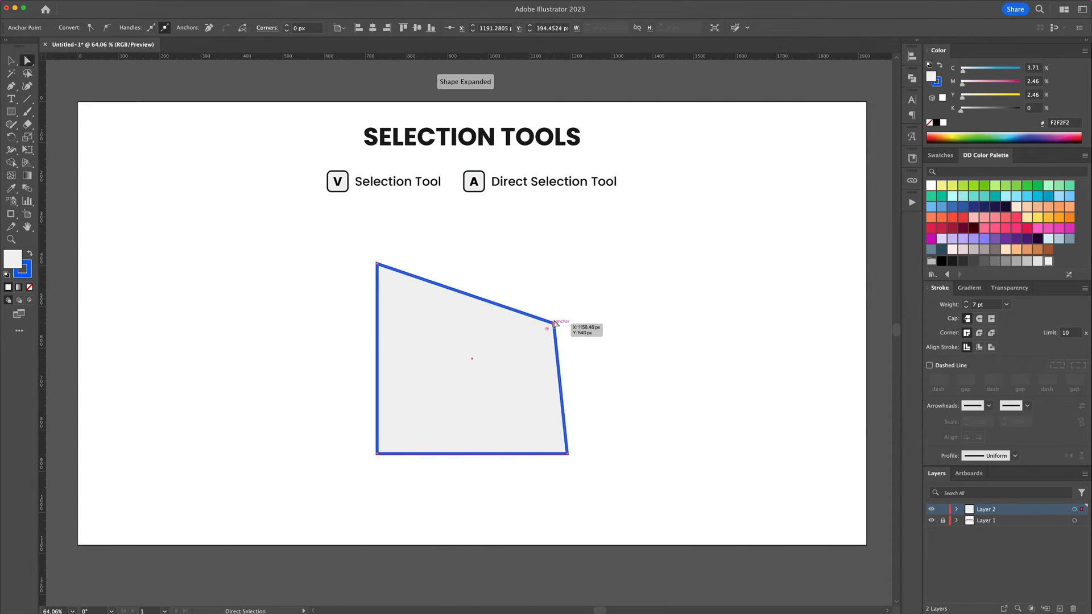
pyautogui.moveTo(547, 328); pyautogui.dragTo(562, 270)
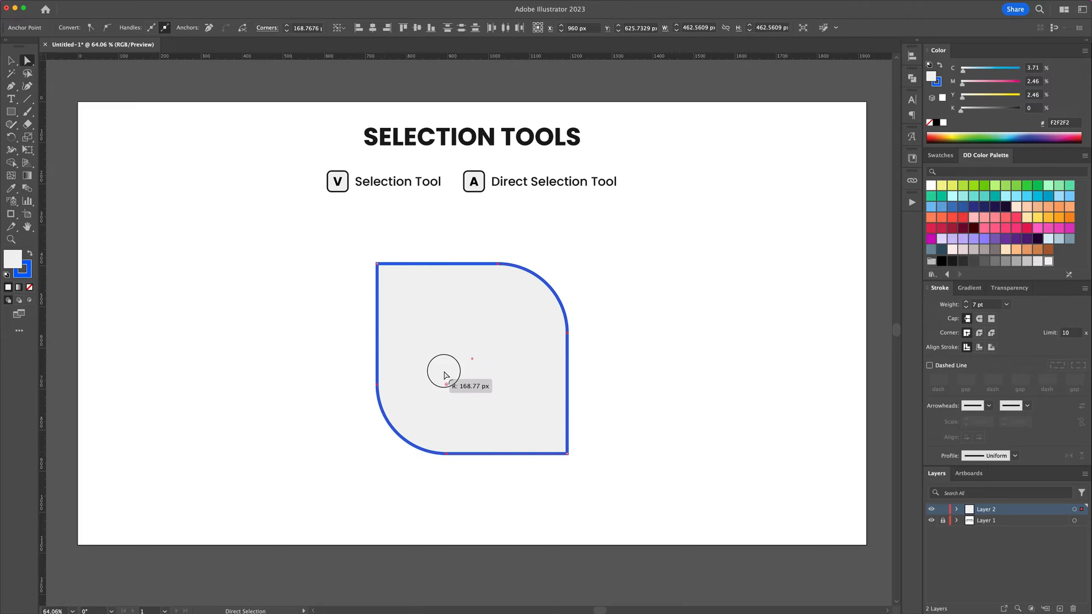
pyautogui.moveTo(446, 376); pyautogui.dragTo(472, 359)
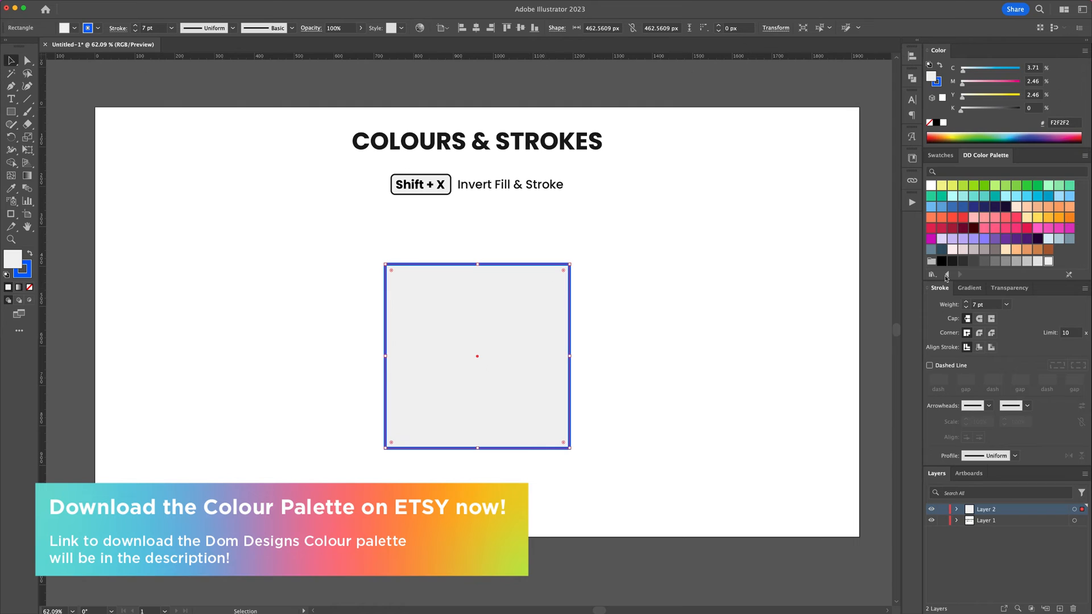
# - Give the square a pink fill and a 30 pt dark red stroke with rounded caps
pyautogui.click(995, 219)
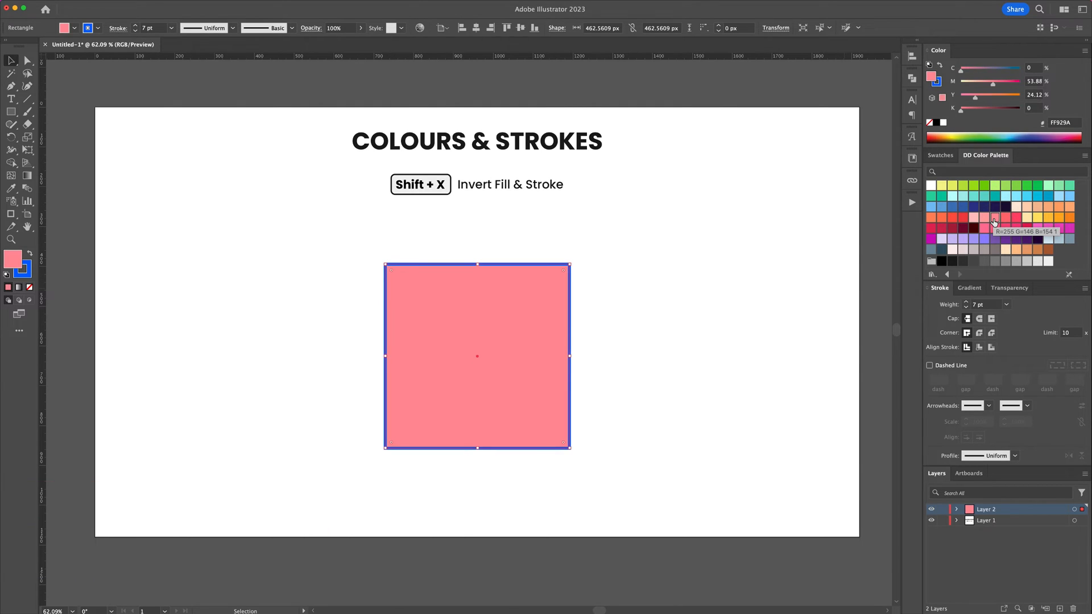
pyautogui.click(963, 231)
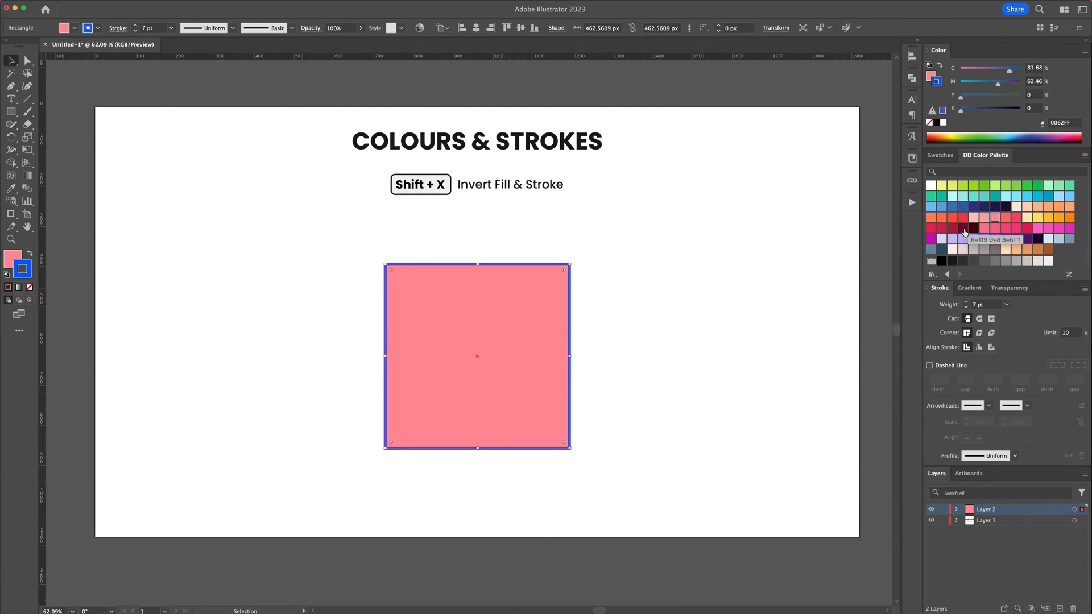
pyautogui.click(965, 228)
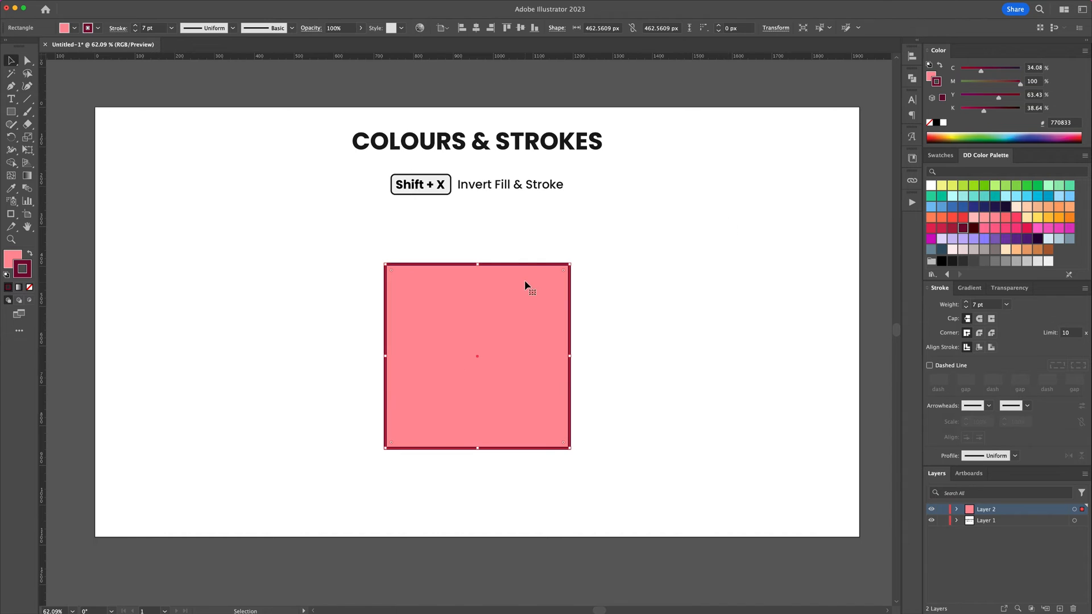
pyautogui.press('shift+x')
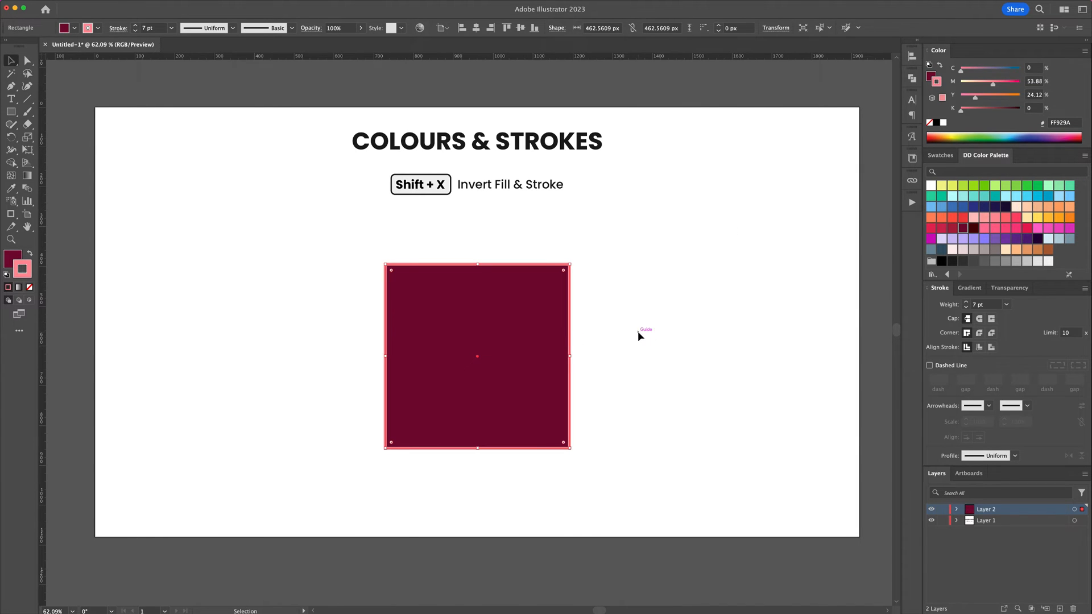
pyautogui.press('shift+x')
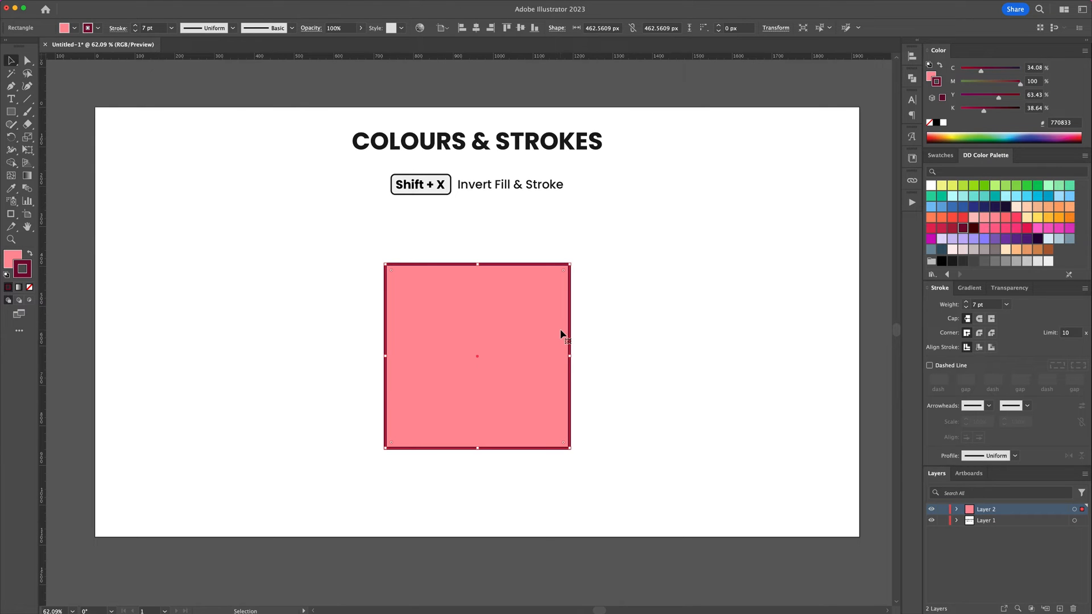
pyautogui.moveTo(964, 324)
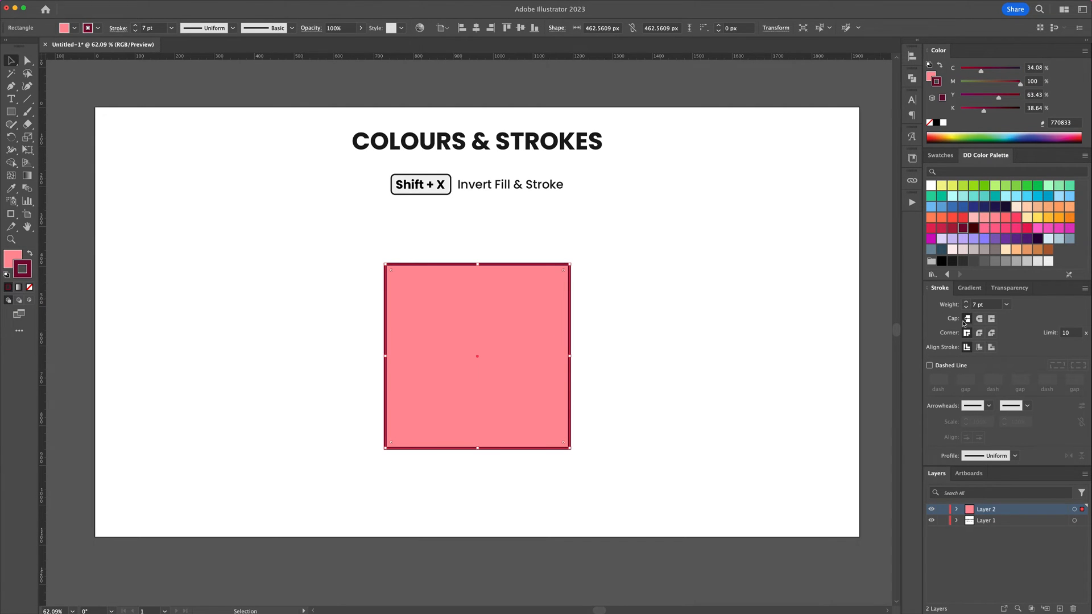
pyautogui.click(967, 304)
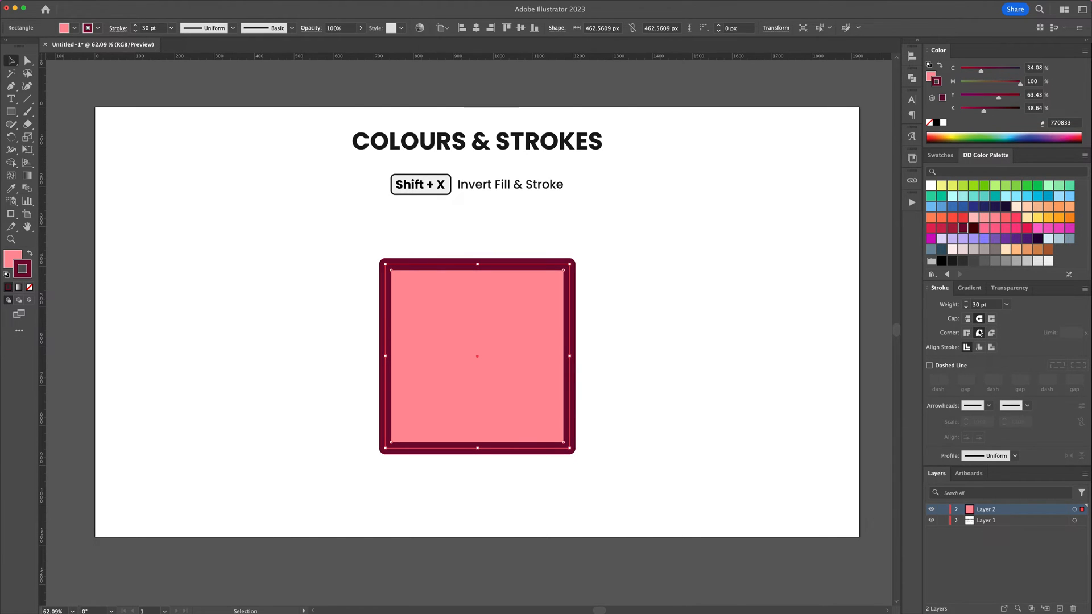
# - Switch to the Untitled-2 Pen Tool document and select the Pen tool
pyautogui.click(223, 44)
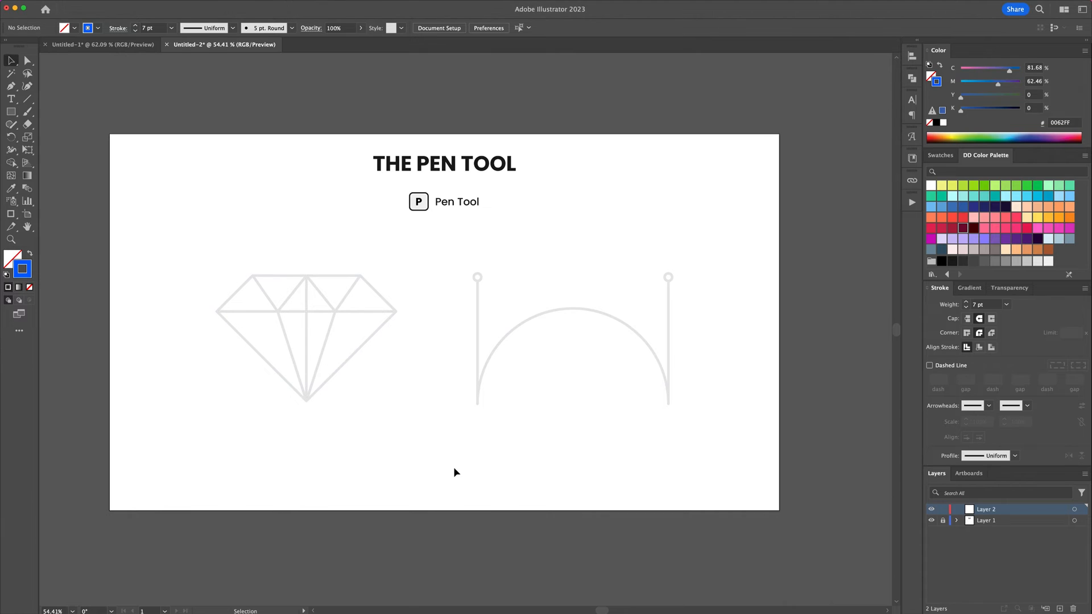
pyautogui.click(11, 86)
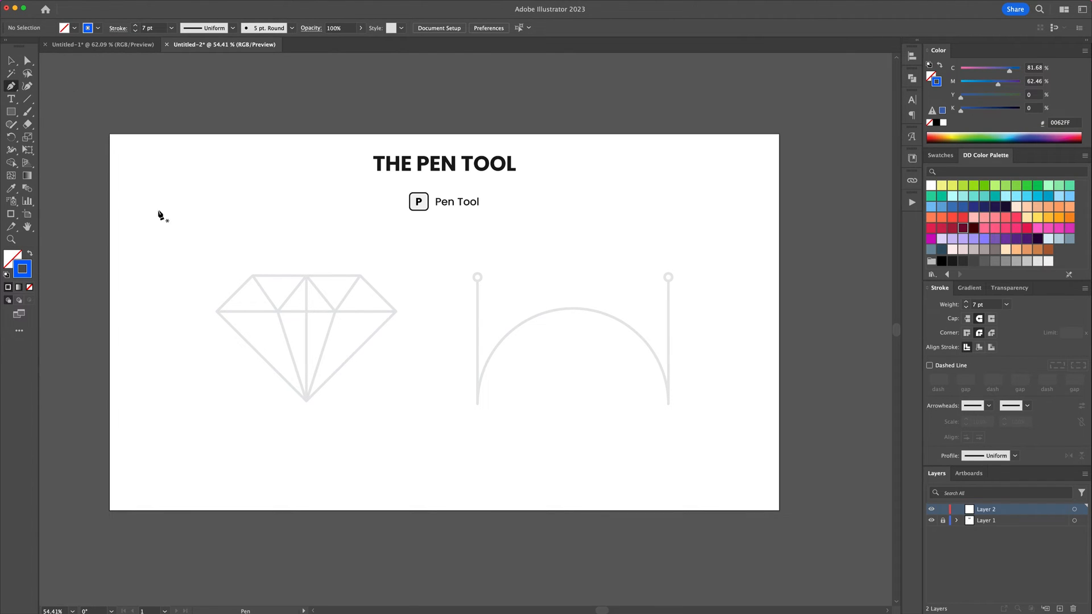
pyautogui.moveTo(259, 280)
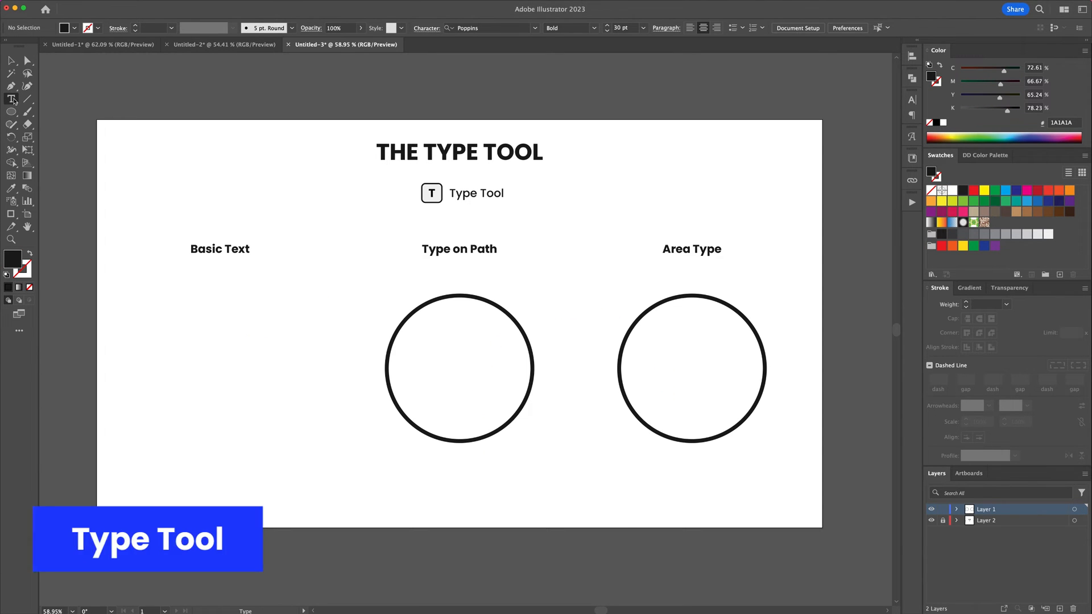
# - Finish the 'Type Tool Tutorial' heading and deselect it
pyautogui.write('Lorem ipsum')
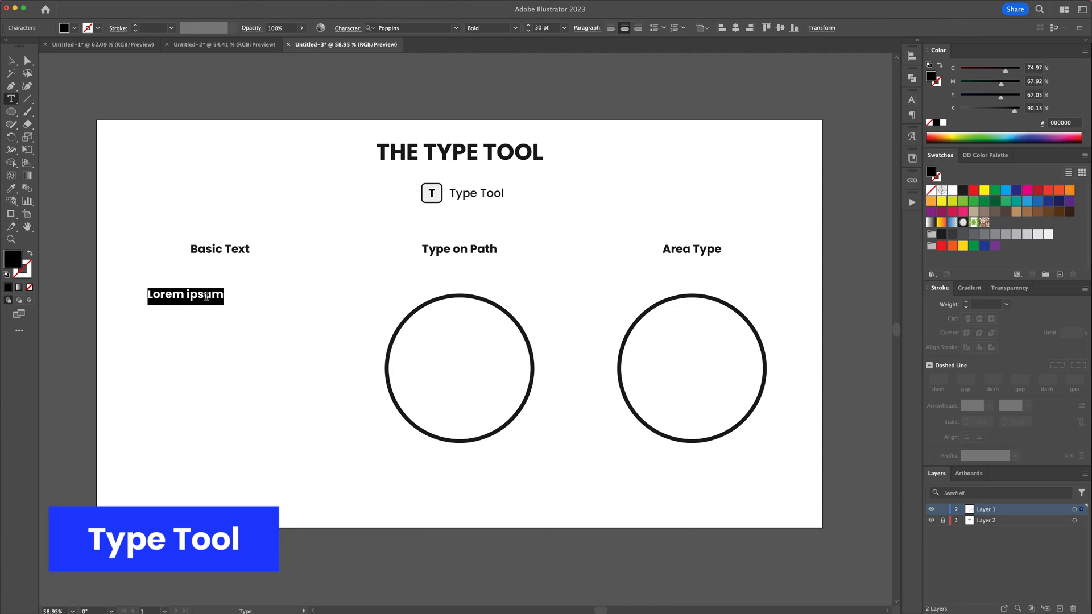
pyautogui.write('Type Tool Tutorial')
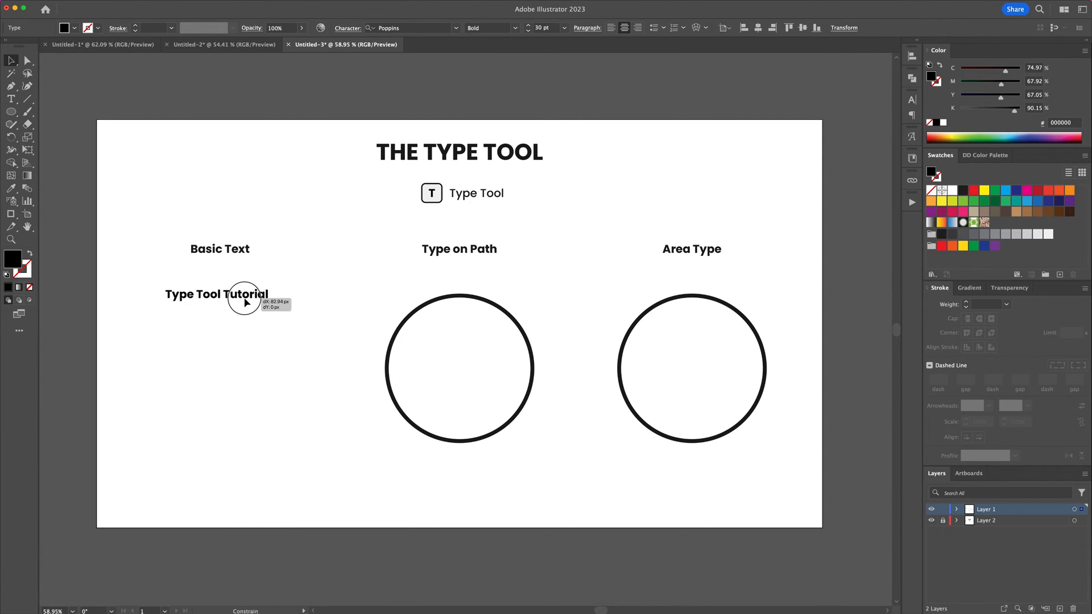
pyautogui.click(10, 60)
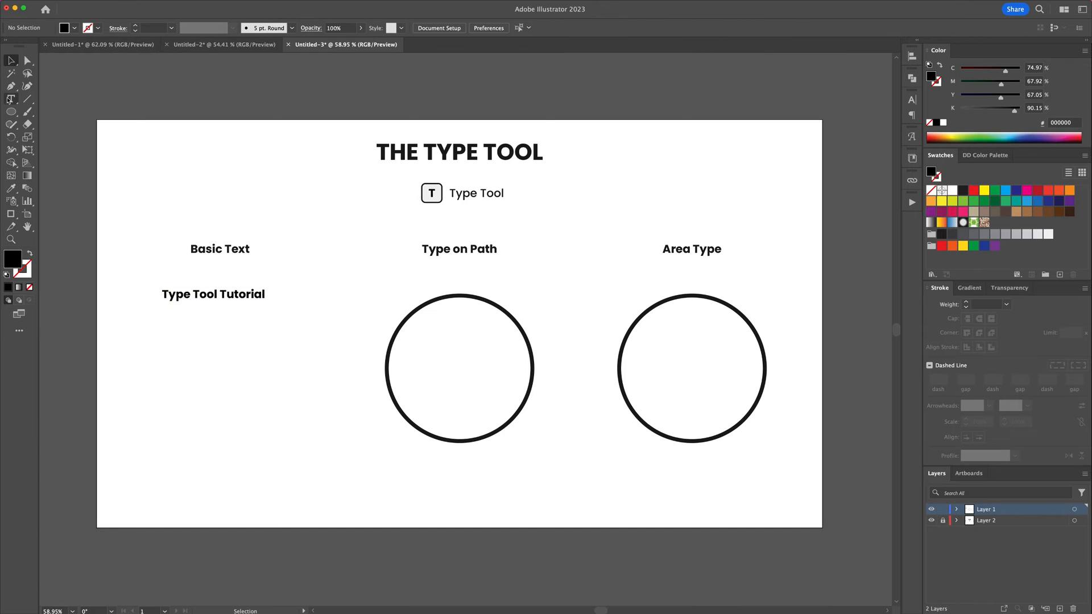
# - Add a Poppins Medium placeholder paragraph frame beneath the heading
pyautogui.click(593, 28)
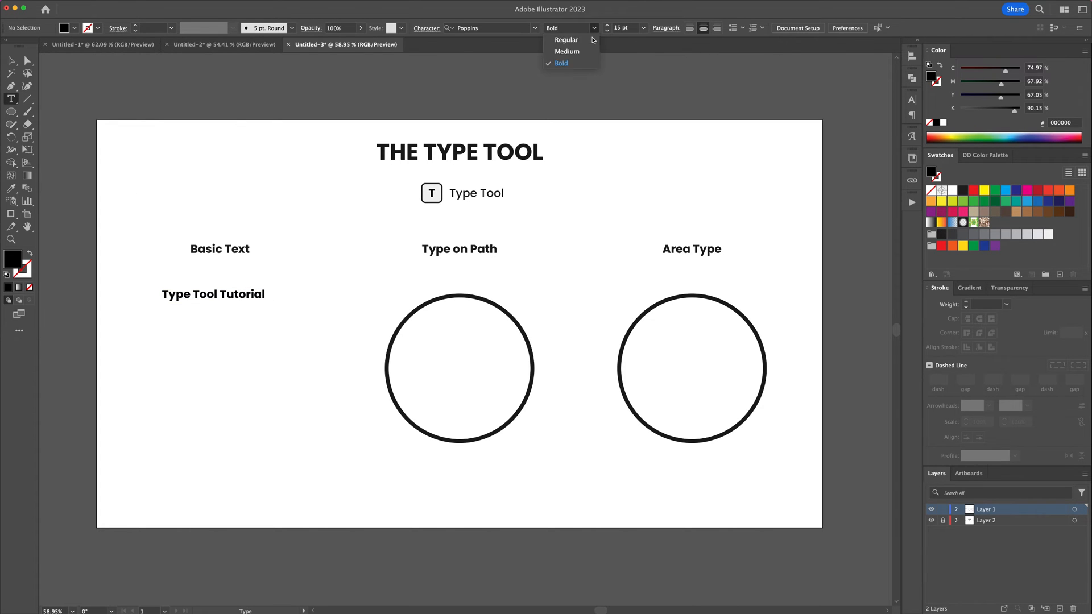
pyautogui.click(567, 51)
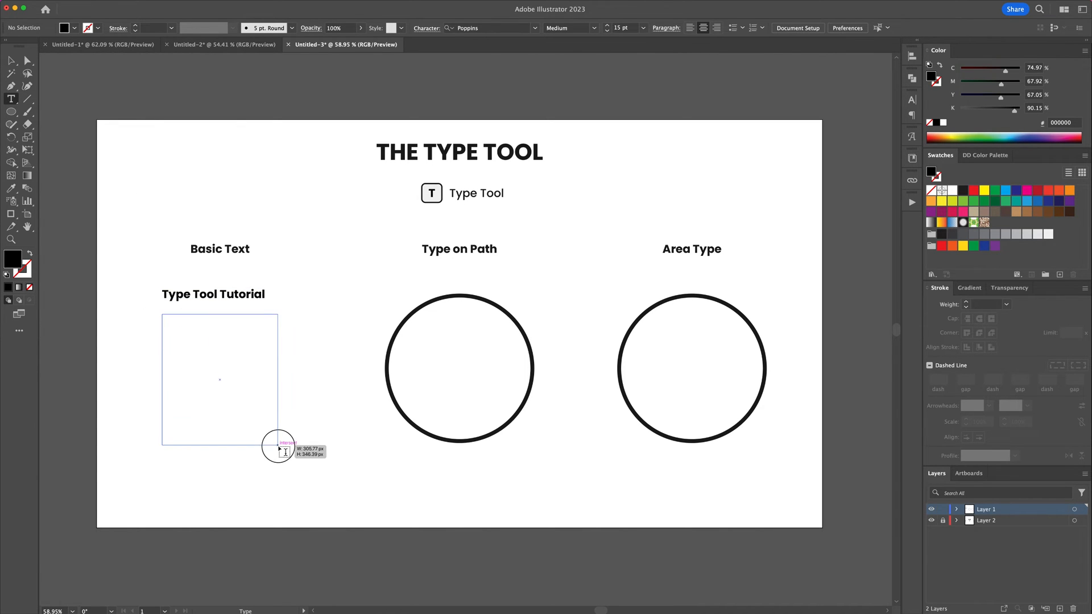
pyautogui.moveTo(163, 315); pyautogui.dragTo(277, 451)
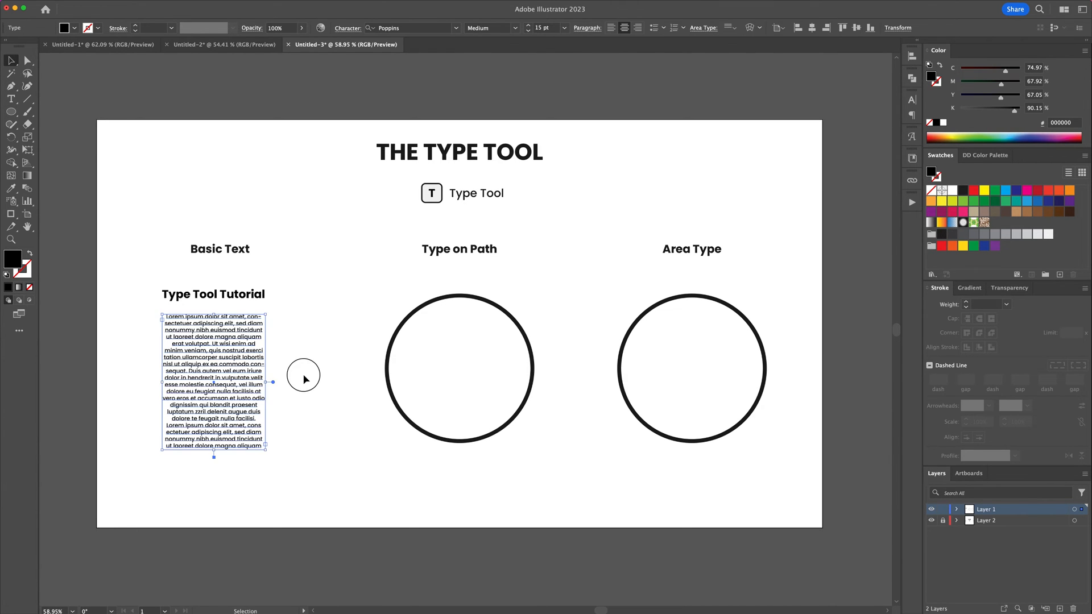
pyautogui.click(336, 372)
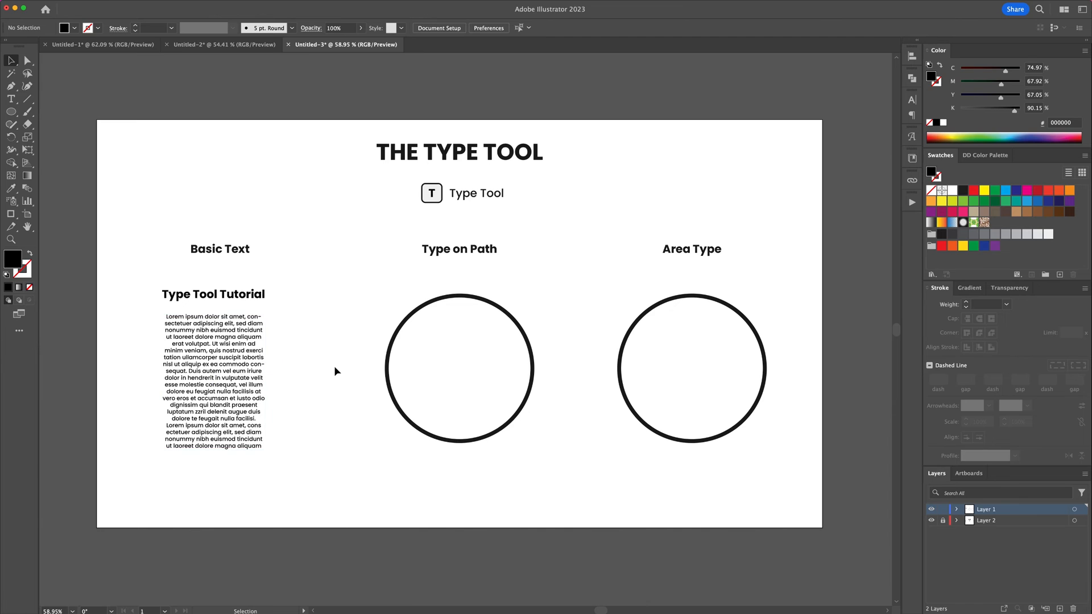
pyautogui.moveTo(481, 298)
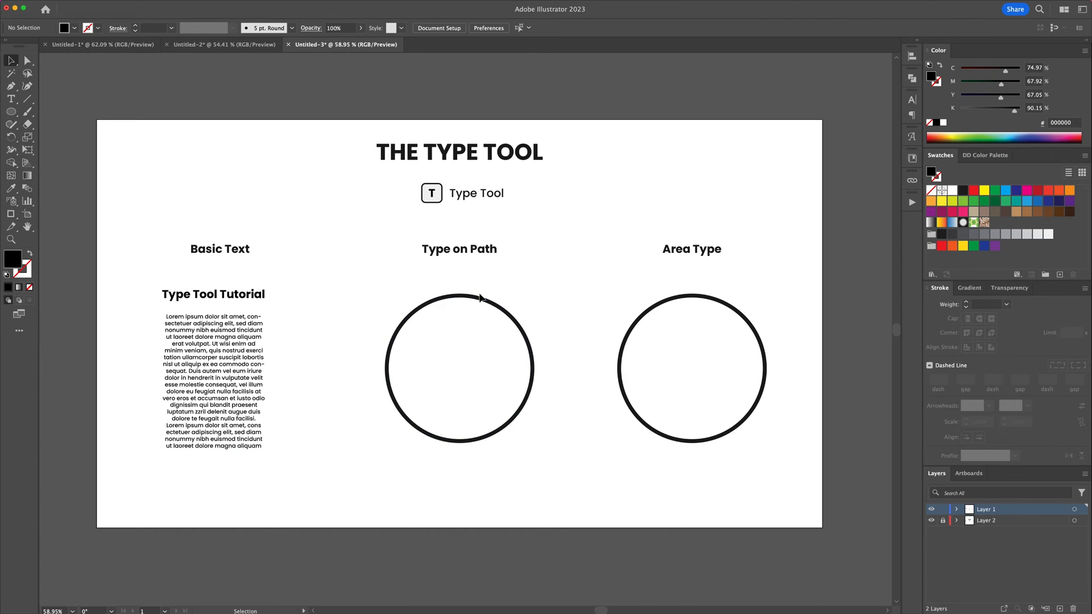
# - Set the text weight to Bold and start placeholder text along the left circle
pyautogui.click(459, 296)
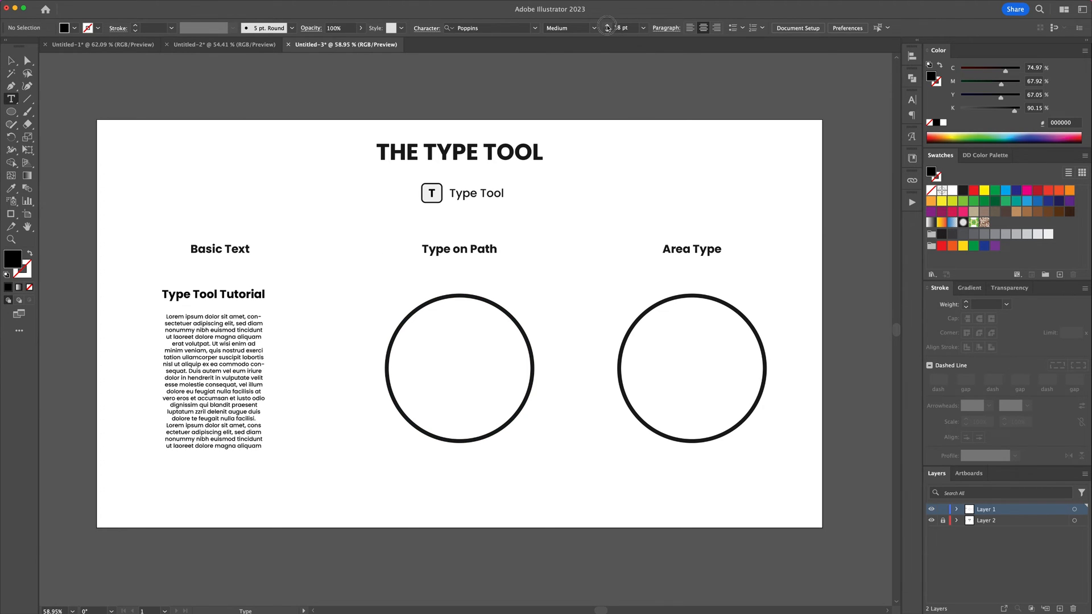
pyautogui.click(594, 28)
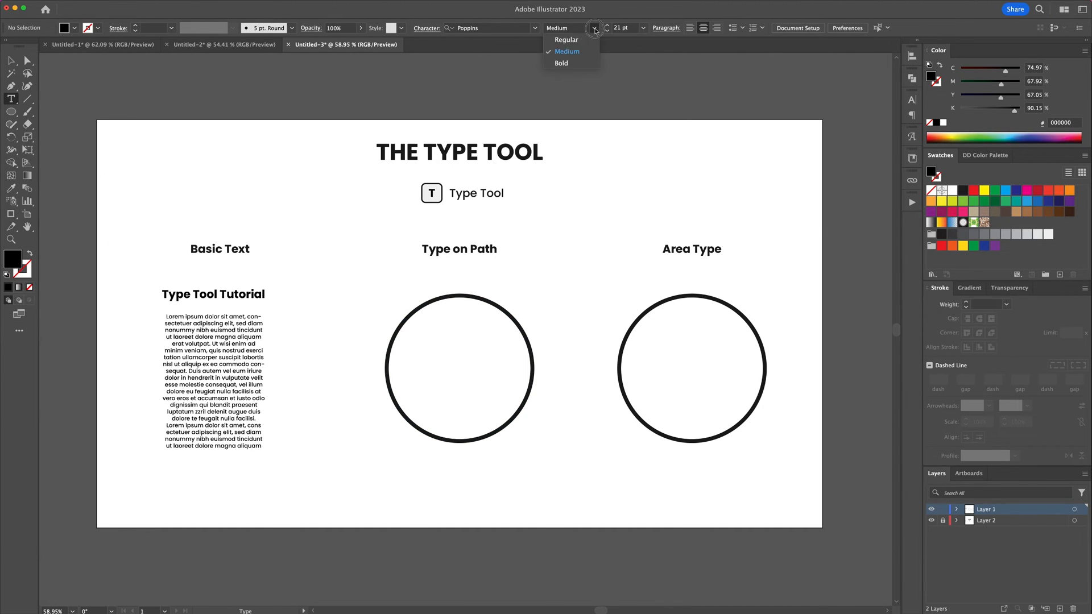
pyautogui.click(562, 62)
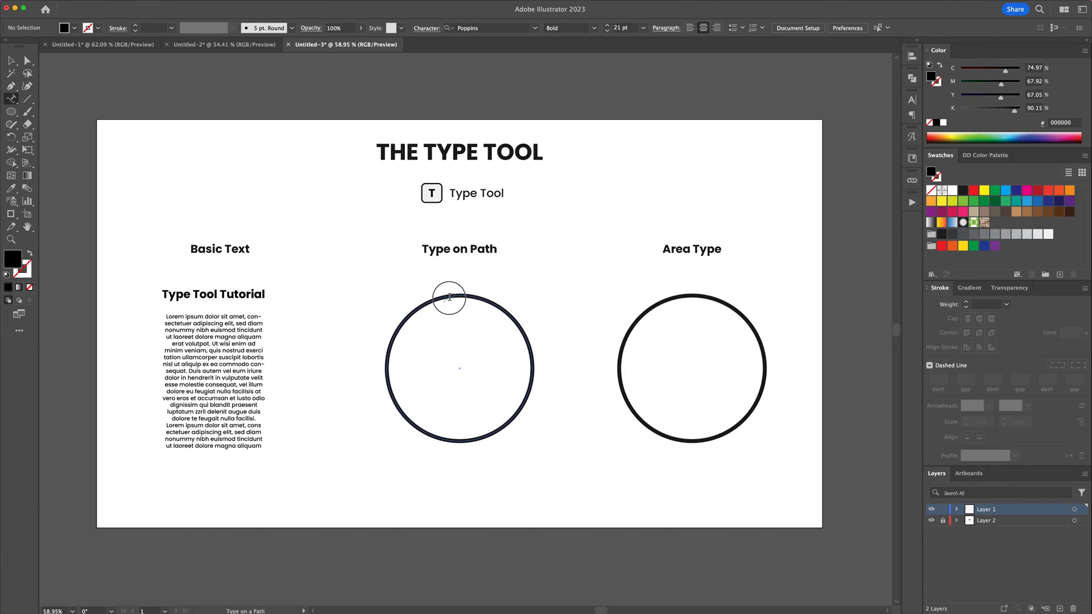
pyautogui.click(449, 295)
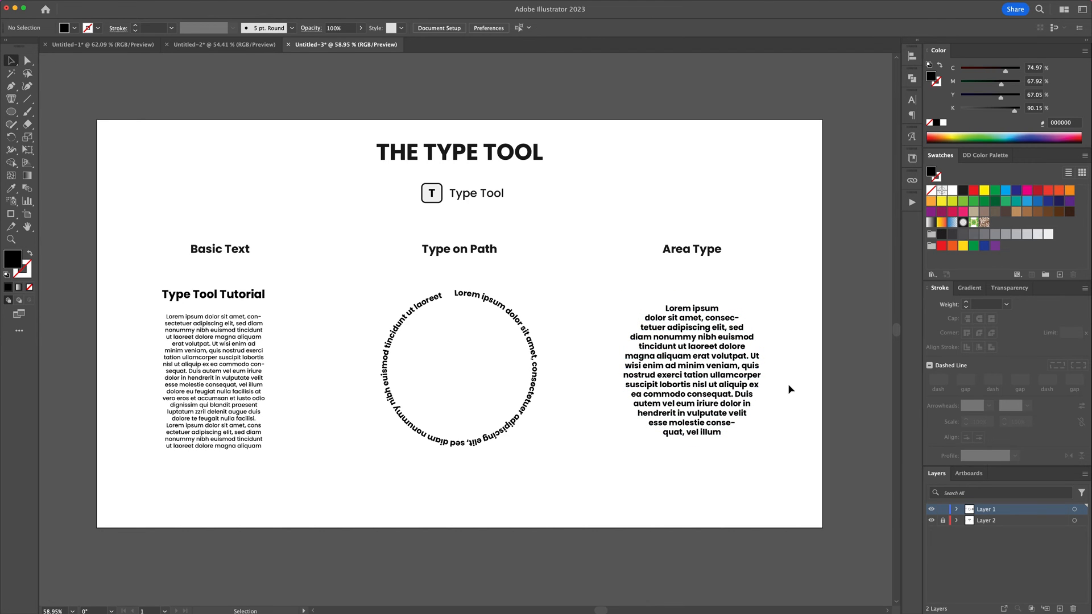
# - On the Shape Builder artboard, split the overlapping blue circles into separate crescent and middle pieces
pyautogui.click(341, 44)
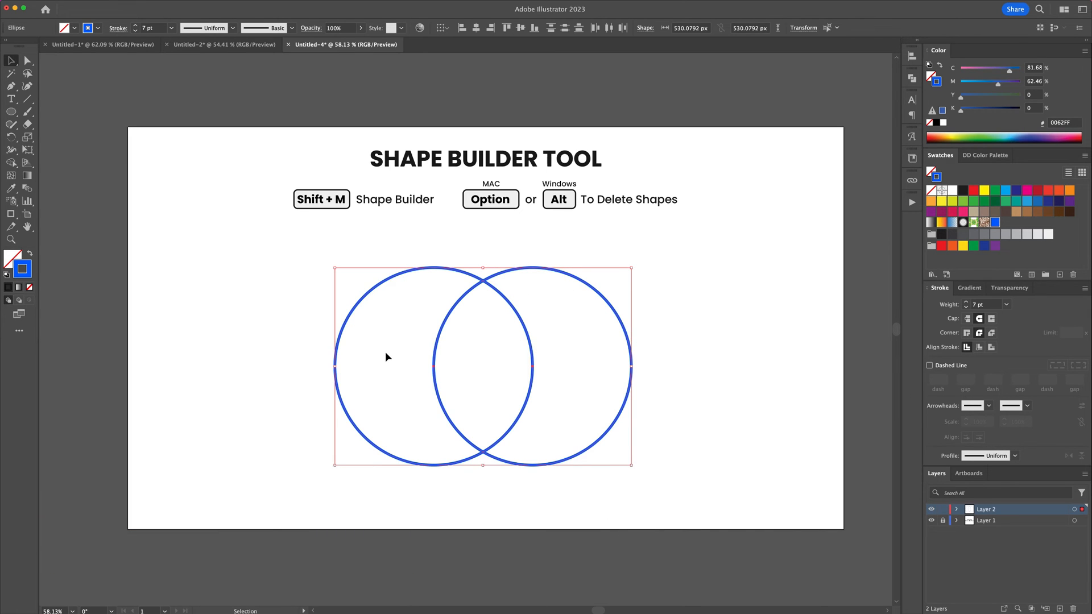
pyautogui.click(12, 149)
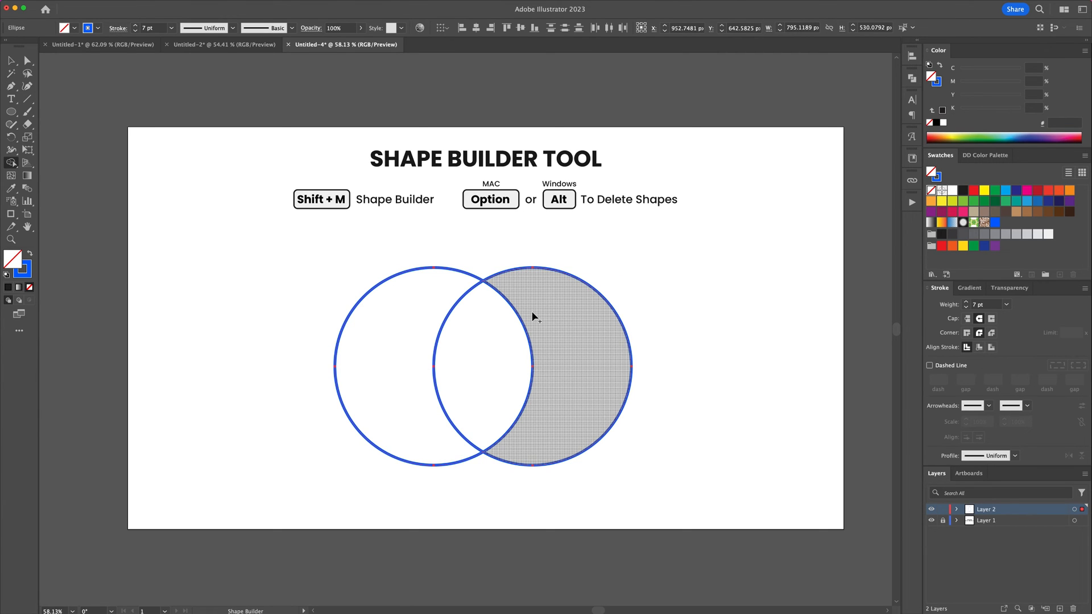
pyautogui.click(533, 317)
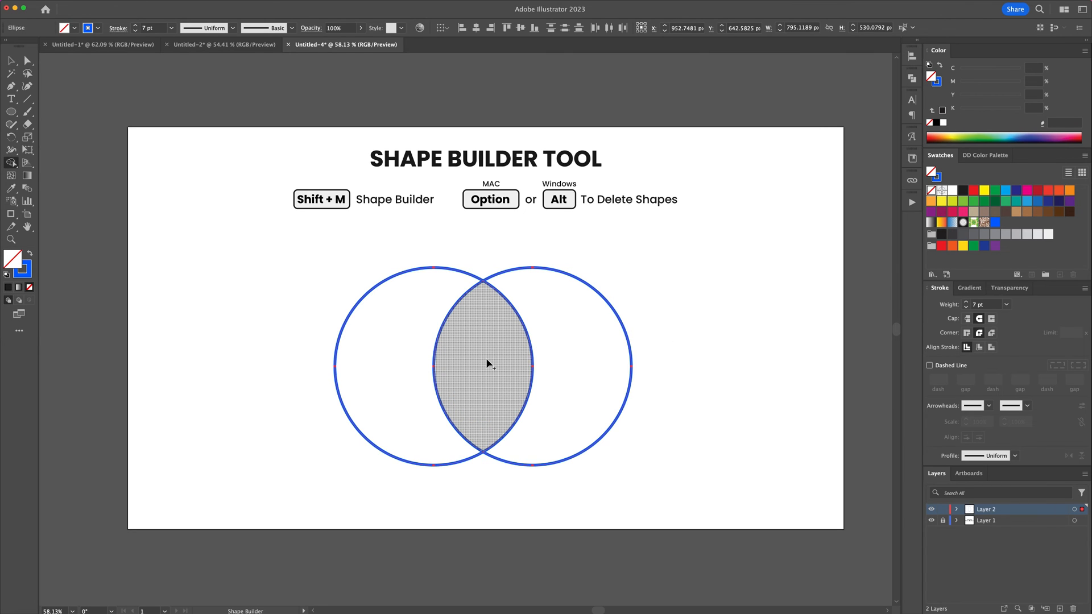
pyautogui.click(487, 362)
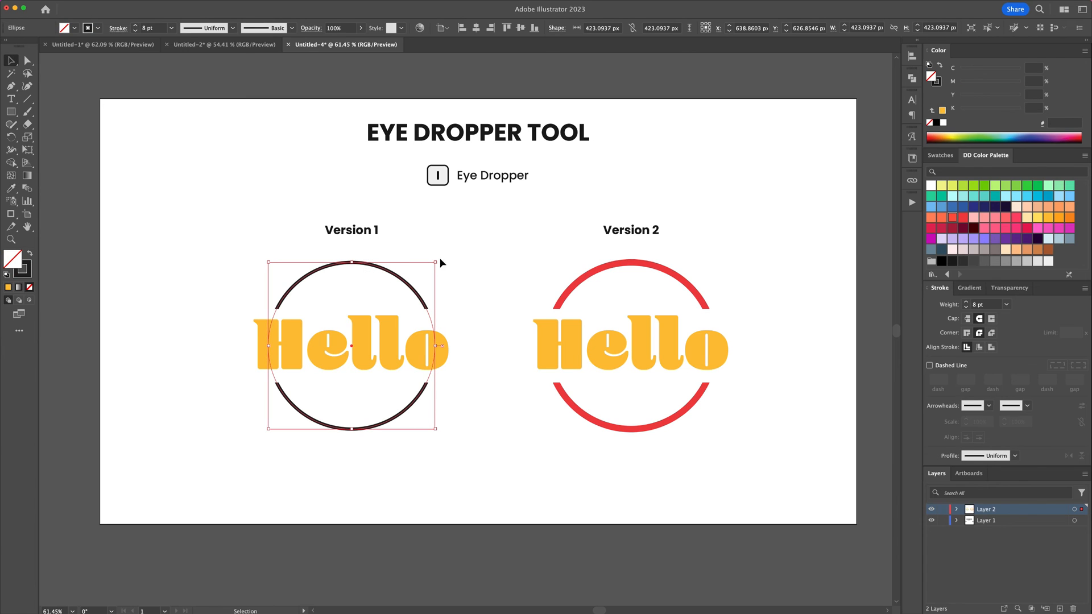
pyautogui.moveTo(622, 271)
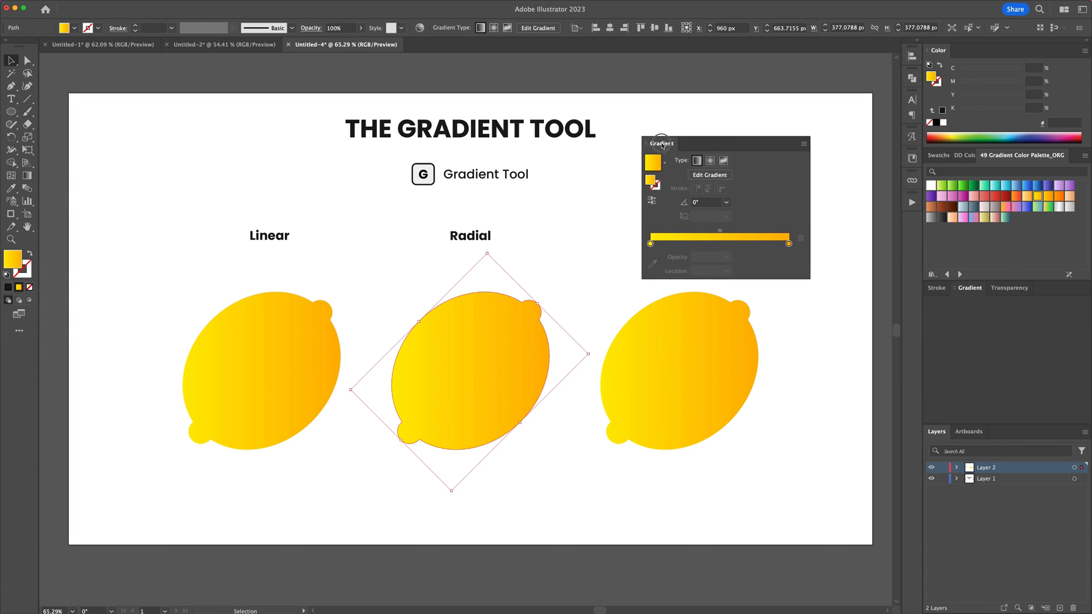
# - Give the middle lemon a radial gradient and the right lemon a freeform gradient, then dock the panel
pyautogui.click(711, 161)
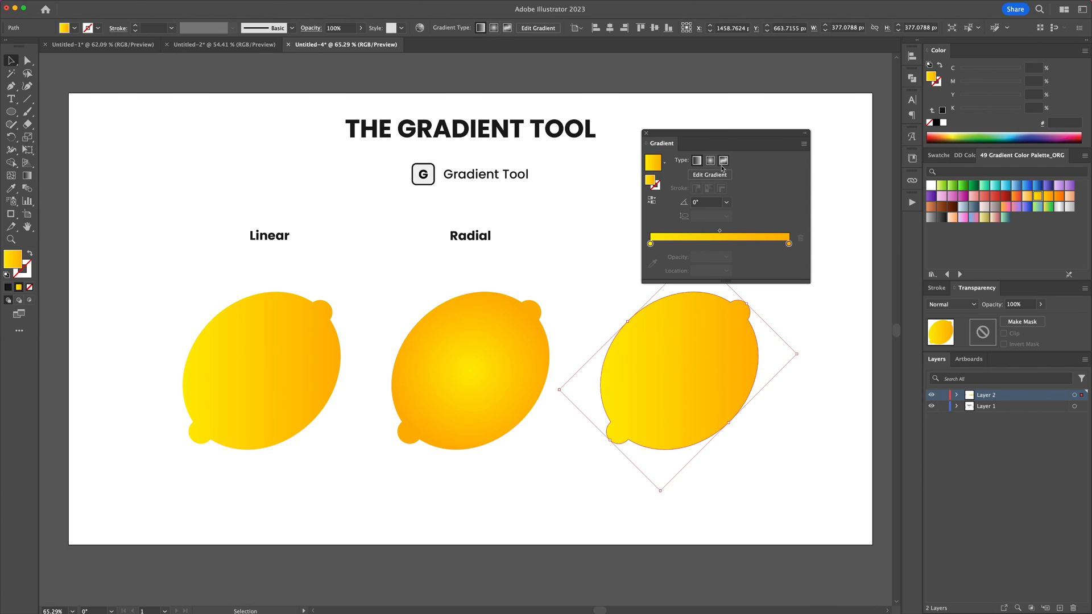
pyautogui.click(724, 161)
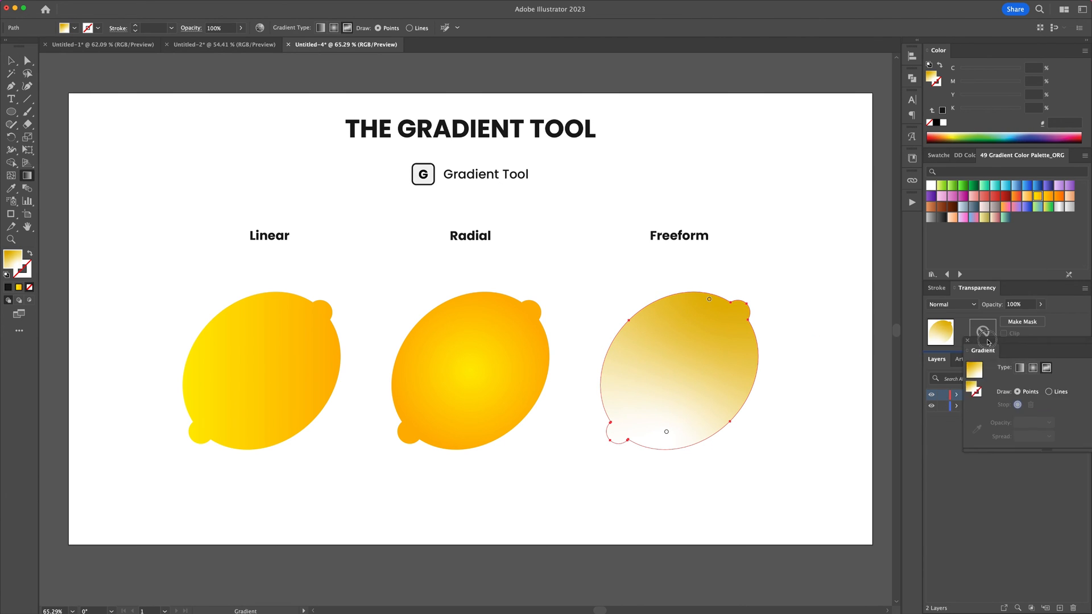
pyautogui.click(1014, 288)
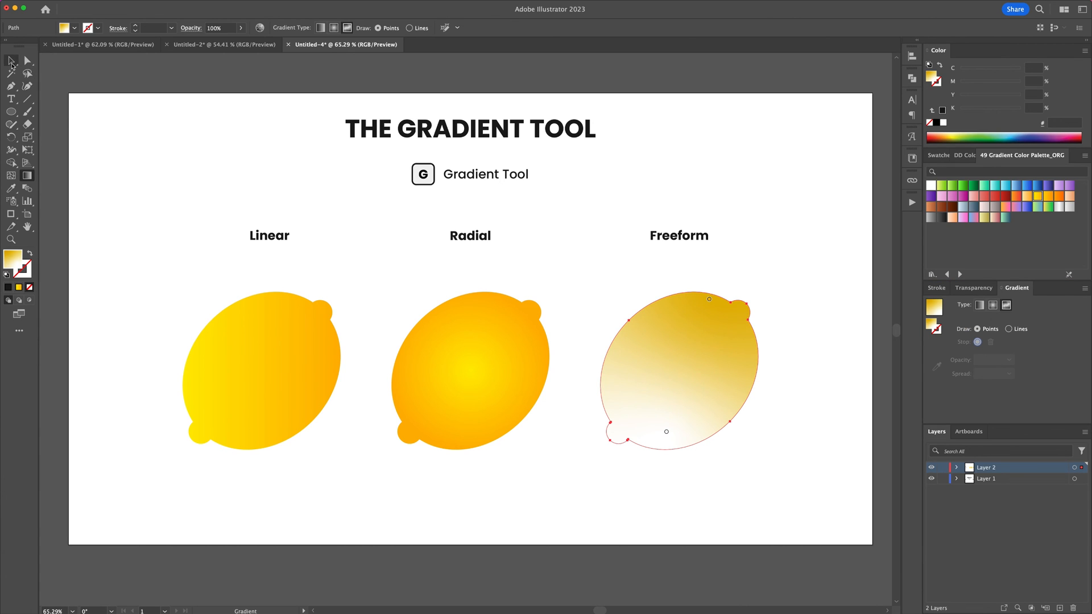
# - Drag the left lemon's linear gradient to run diagonally with the Gradient tool
pyautogui.click(12, 62)
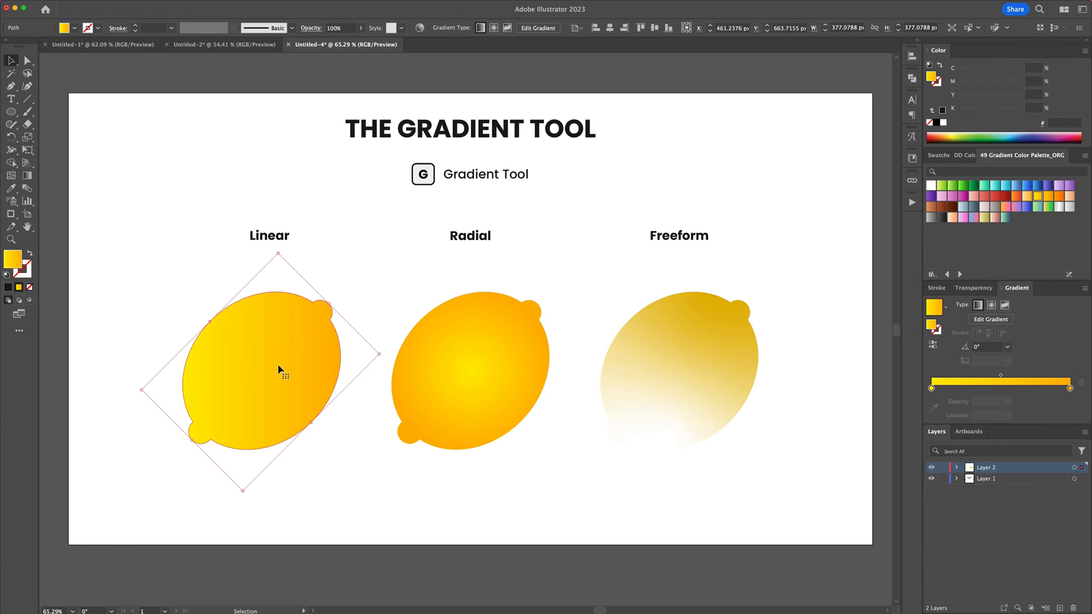
pyautogui.click(10, 174)
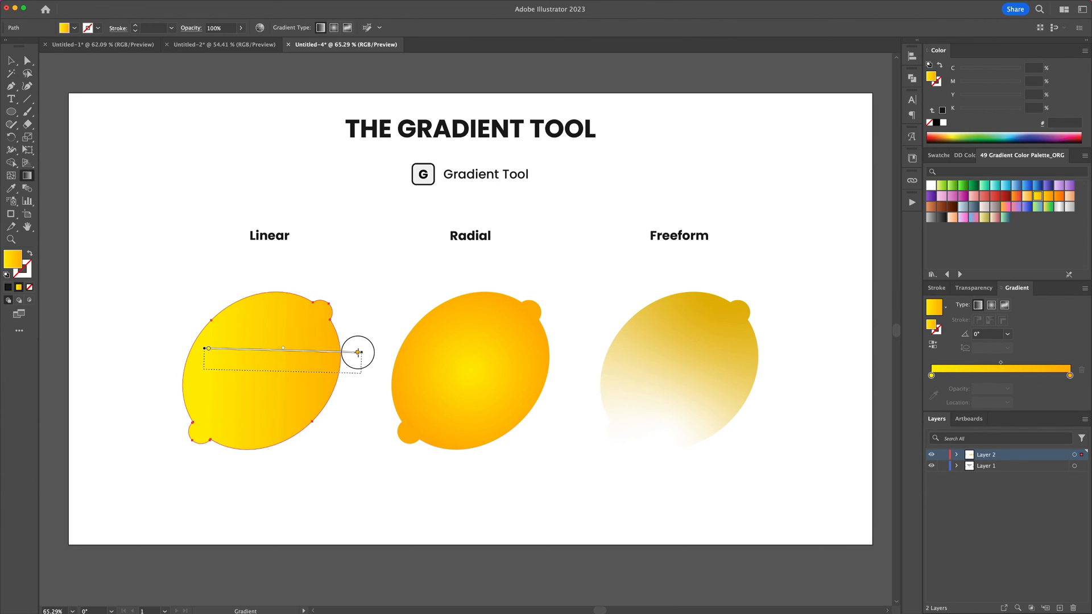
pyautogui.moveTo(357, 352); pyautogui.dragTo(303, 395)
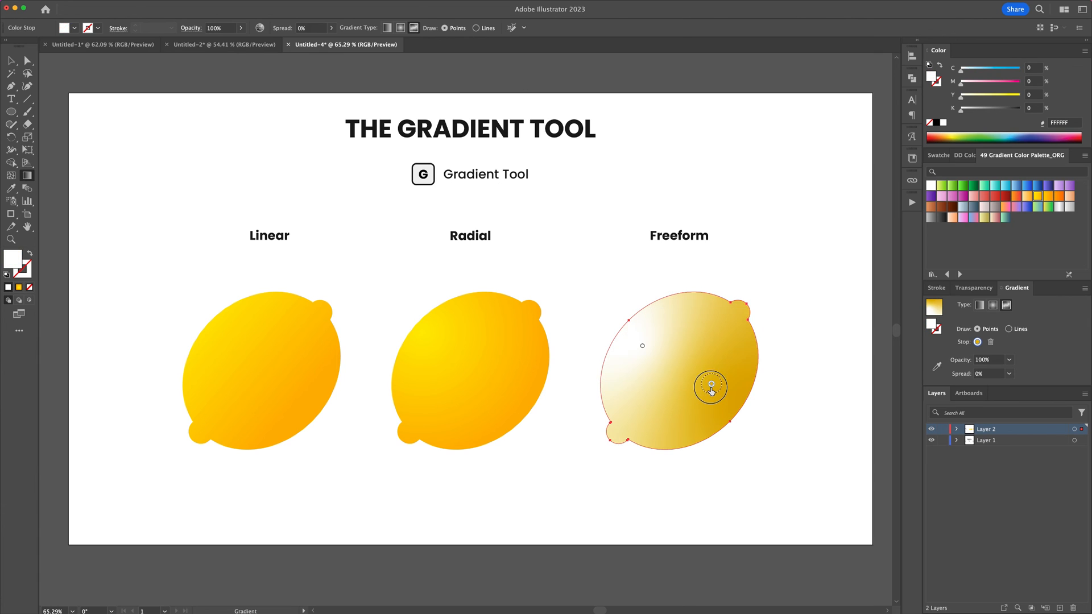
# - Colour the right lemon's freeform gradient point with golden and orange swatches
pyautogui.click(1061, 218)
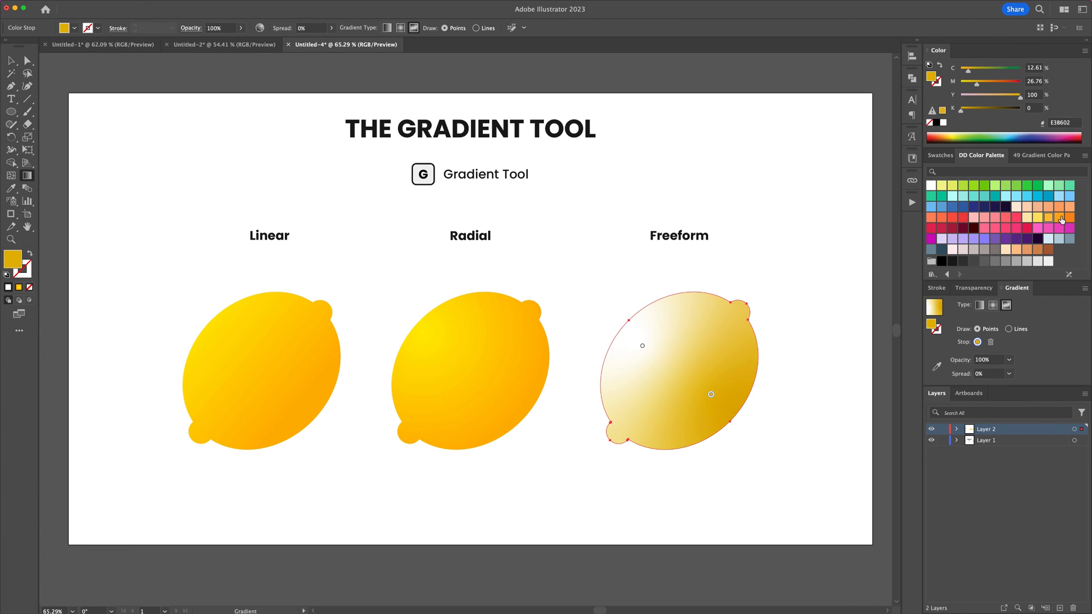
pyautogui.click(1062, 218)
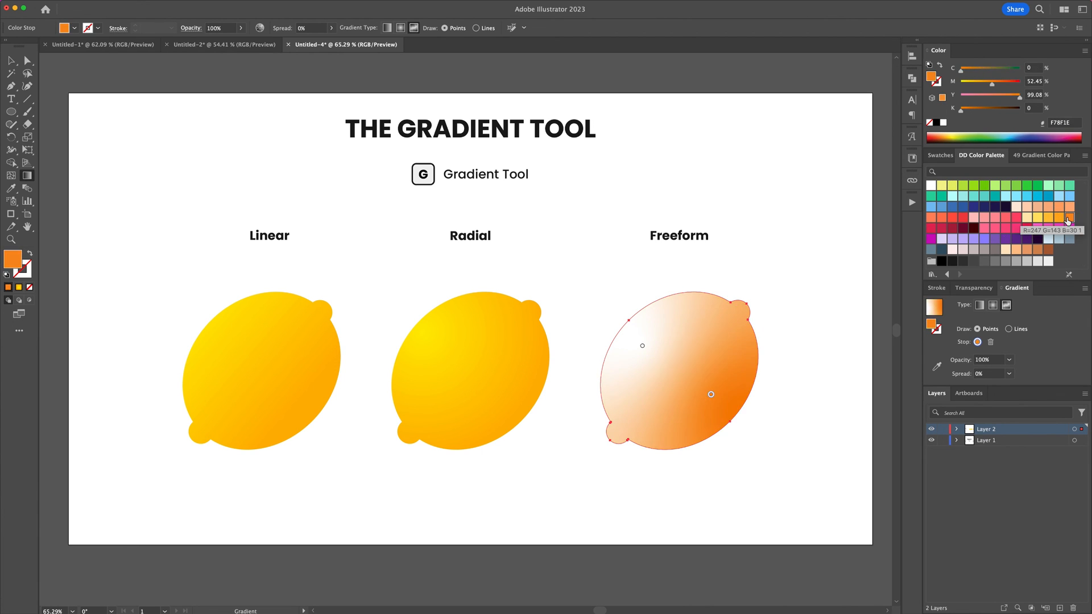
pyautogui.click(1058, 218)
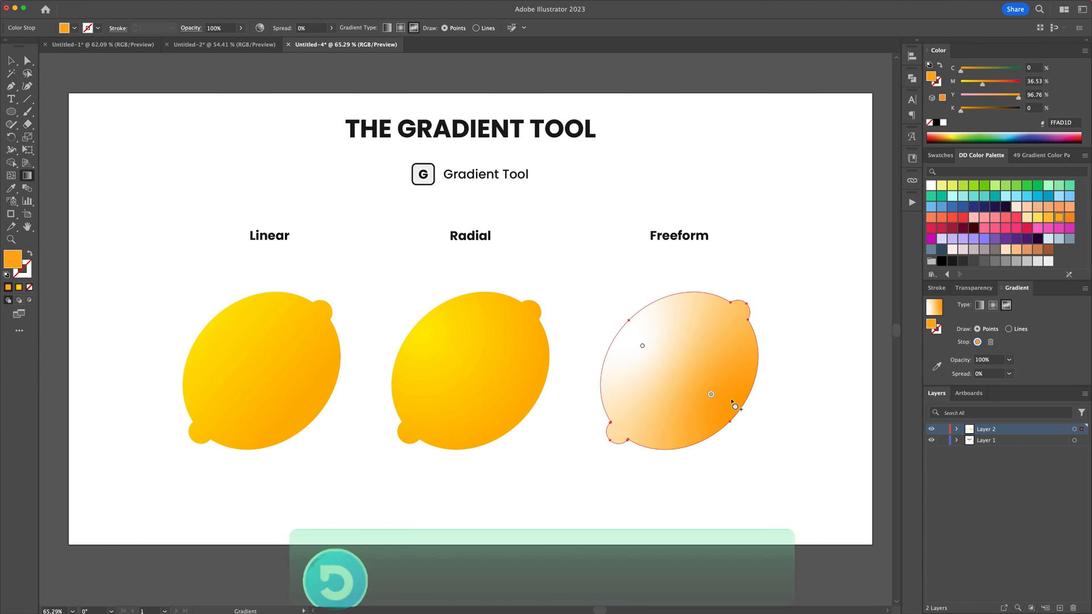